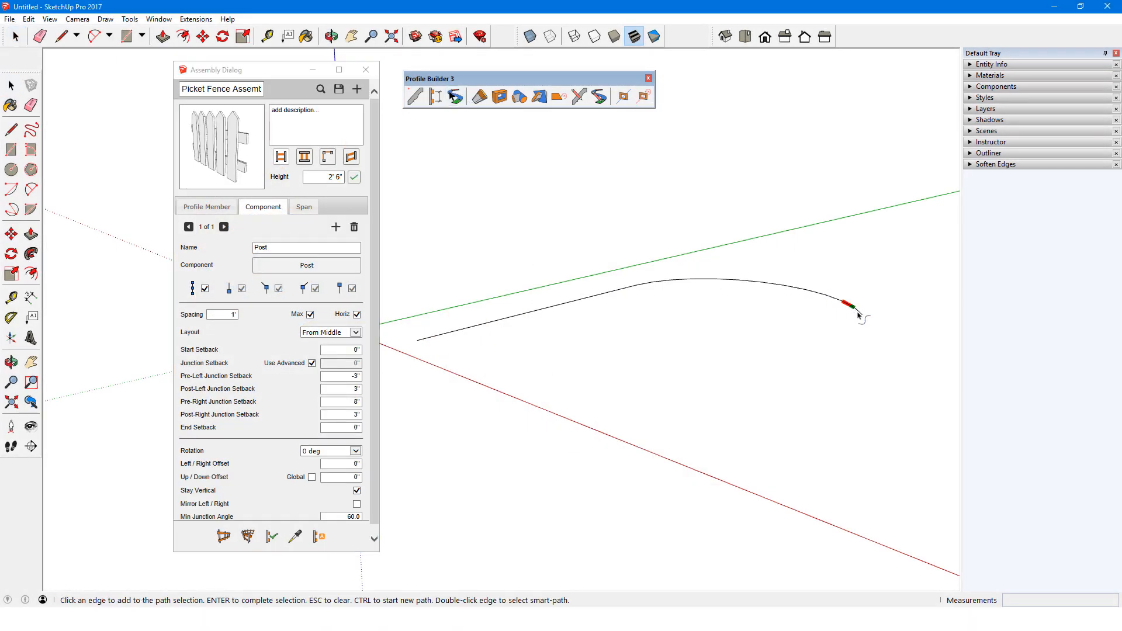
Build the Picket Fence on the curved edge and the Bleachers along a path, then return to an empty scene.
{"action": "left_click", "coordinate": [852, 300]}
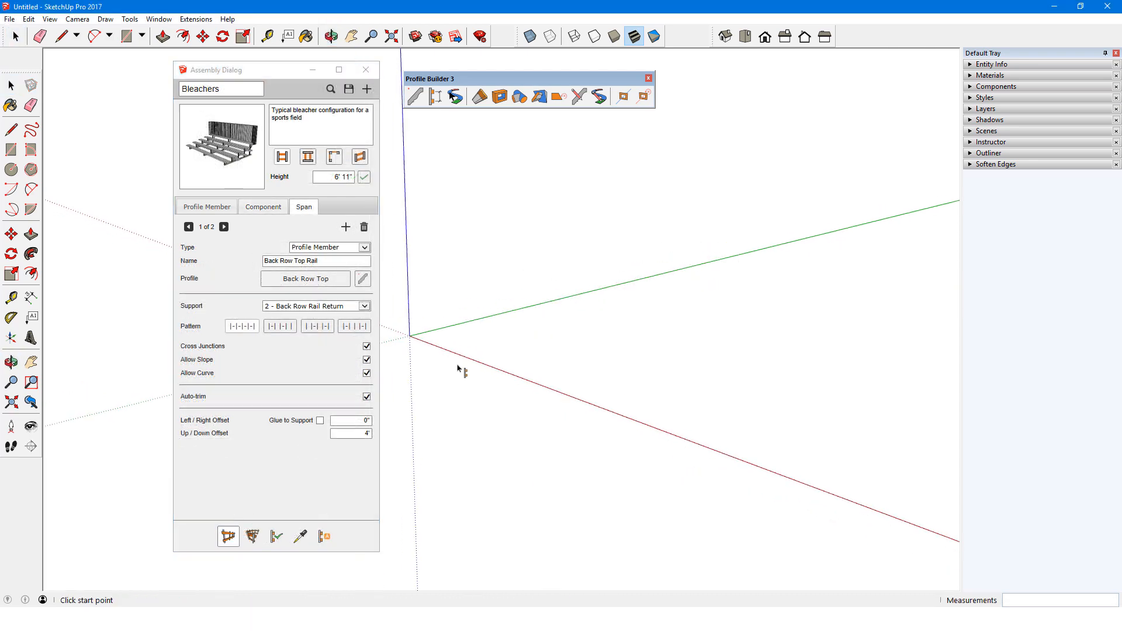
{"action": "left_click", "coordinate": [416, 340]}
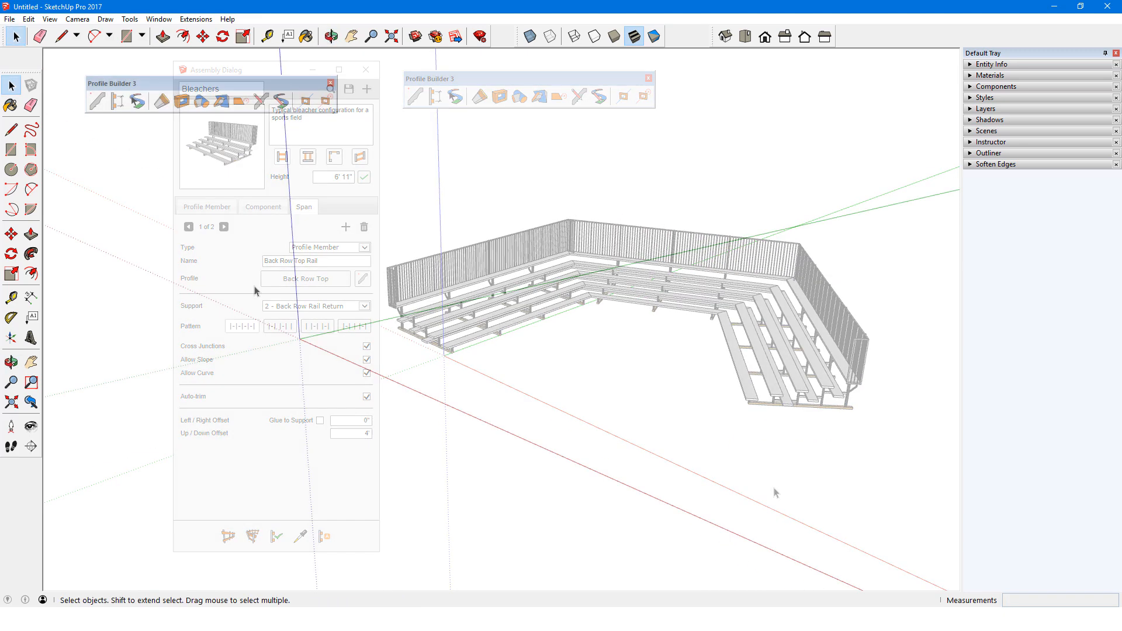
{"action": "left_click", "coordinate": [366, 69]}
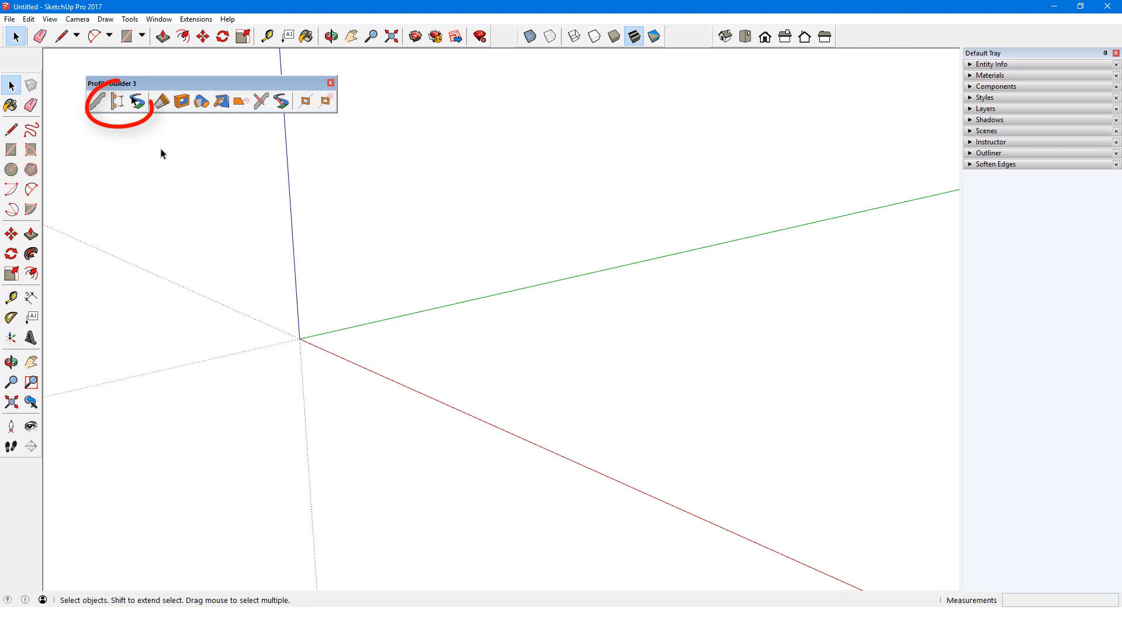
Bring up the Profile Builder 3 assembly editor with the default 3D Arrow and its example library browser.
{"action": "left_click", "coordinate": [136, 101]}
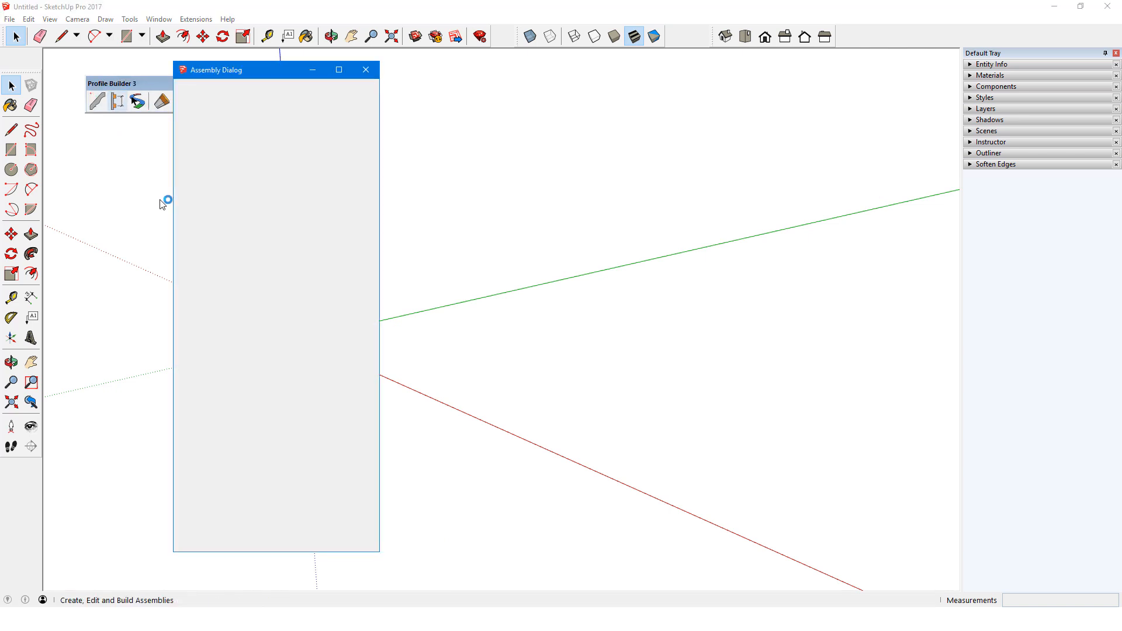
{"action": "left_click", "coordinate": [330, 89]}
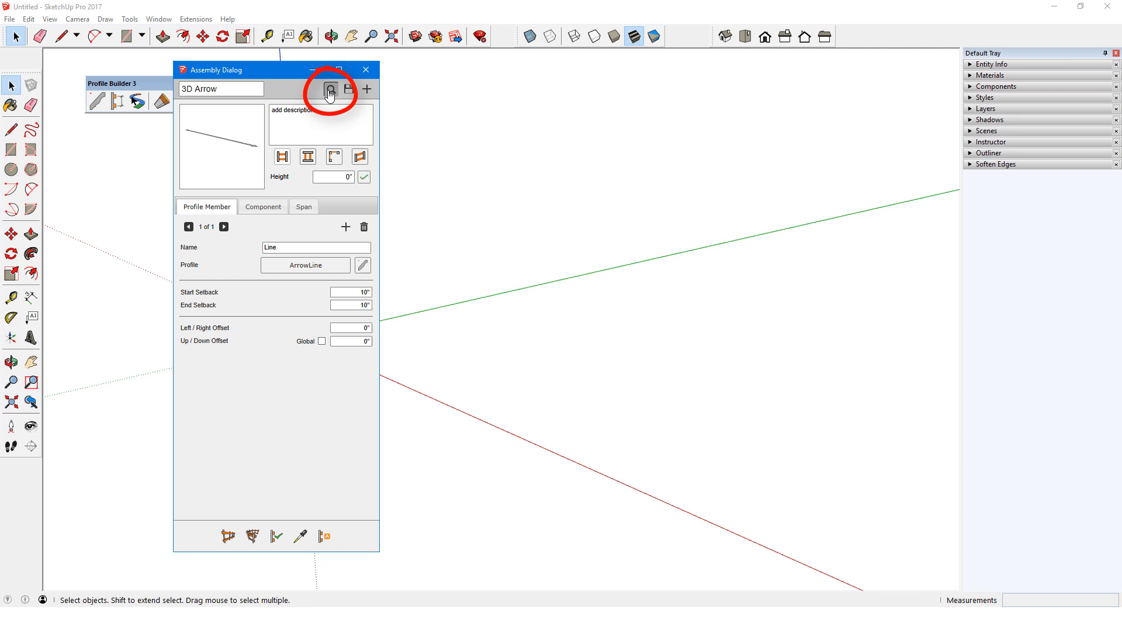
{"action": "left_click", "coordinate": [330, 88]}
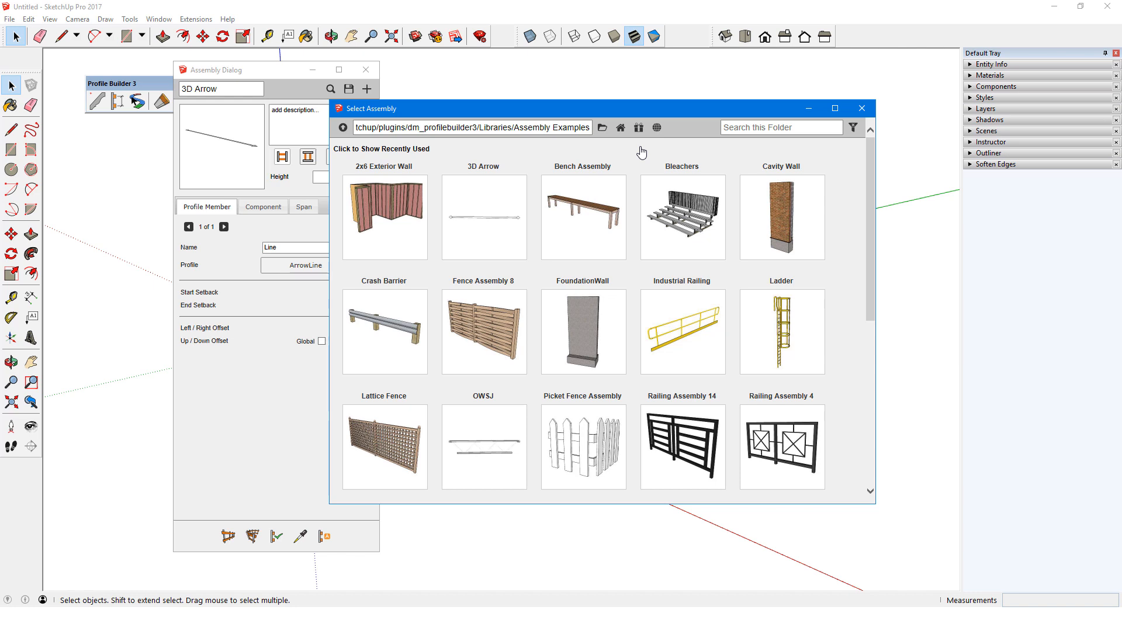
{"action": "mouse_move", "coordinate": [602, 127]}
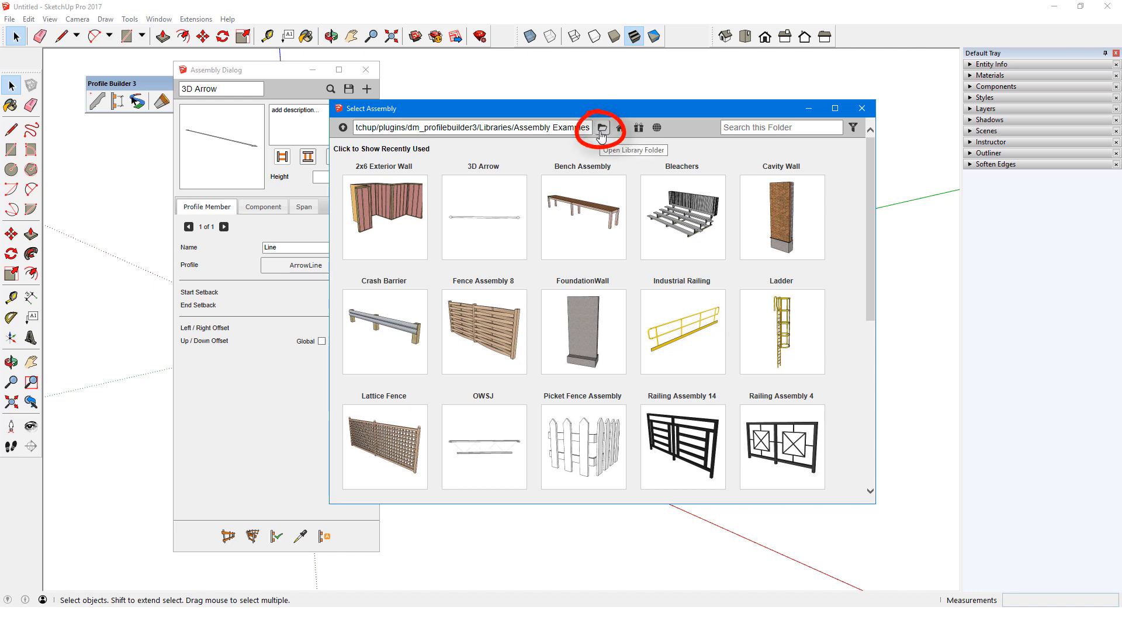
Check the Open Library Folder chooser, cancel it unchanged, and close the Select Assembly browser.
{"action": "left_click", "coordinate": [602, 128]}
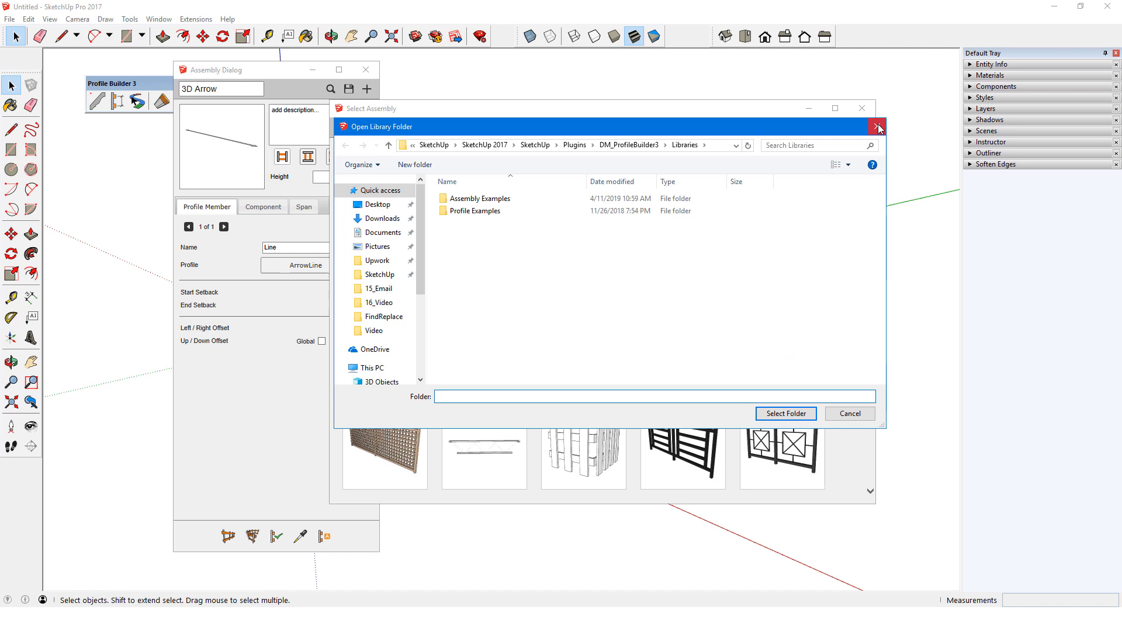
{"action": "left_click", "coordinate": [878, 126]}
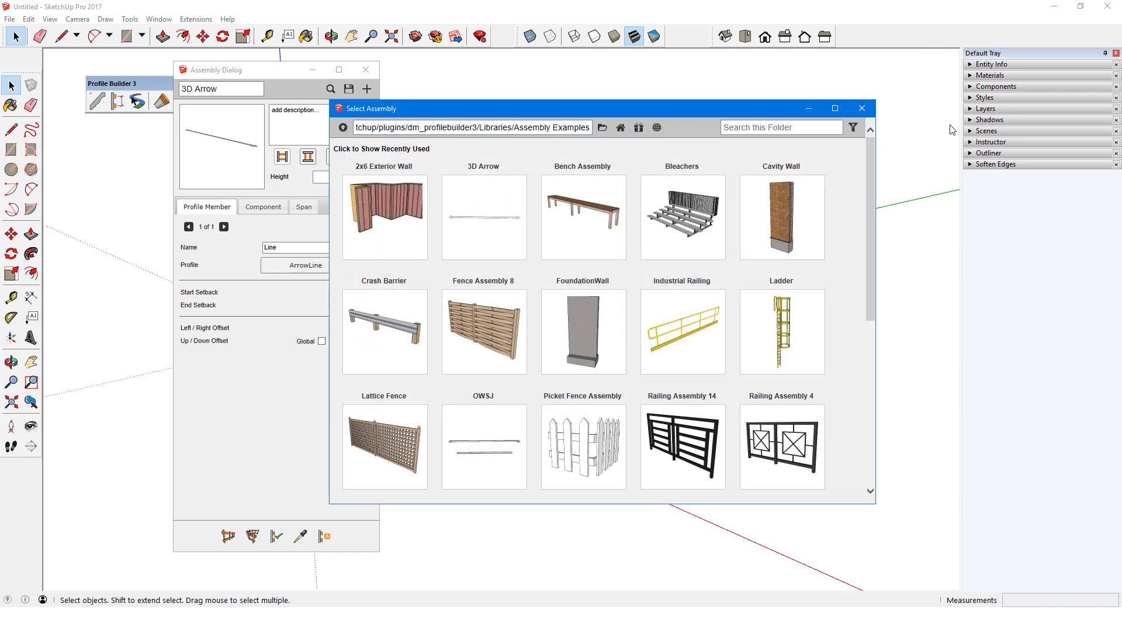
{"action": "mouse_move", "coordinate": [619, 128]}
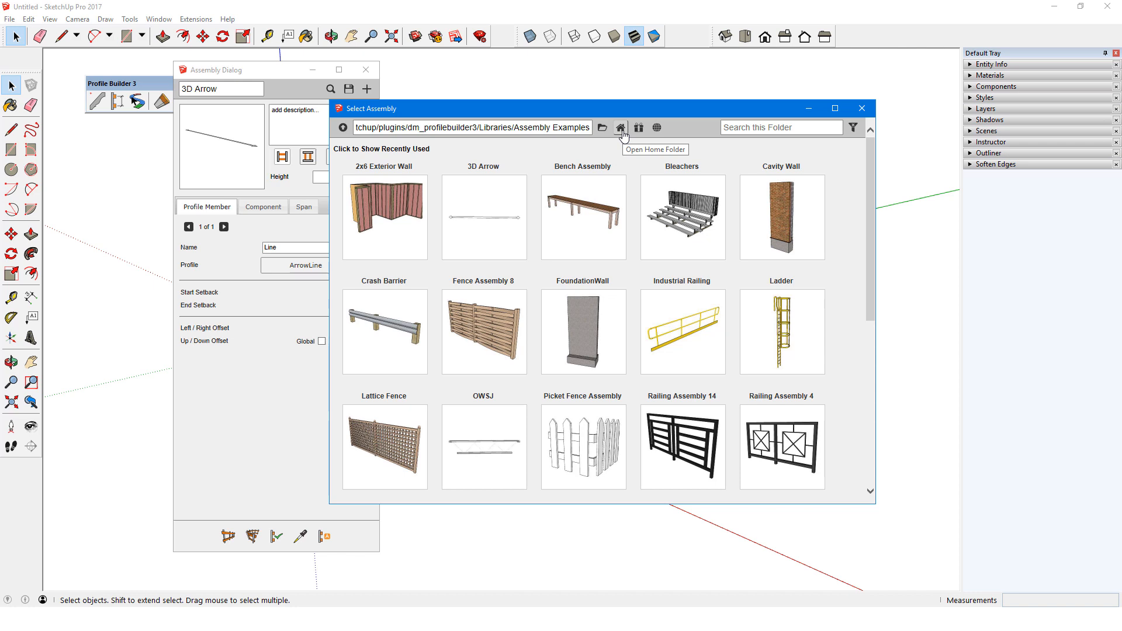
{"action": "left_click", "coordinate": [620, 128]}
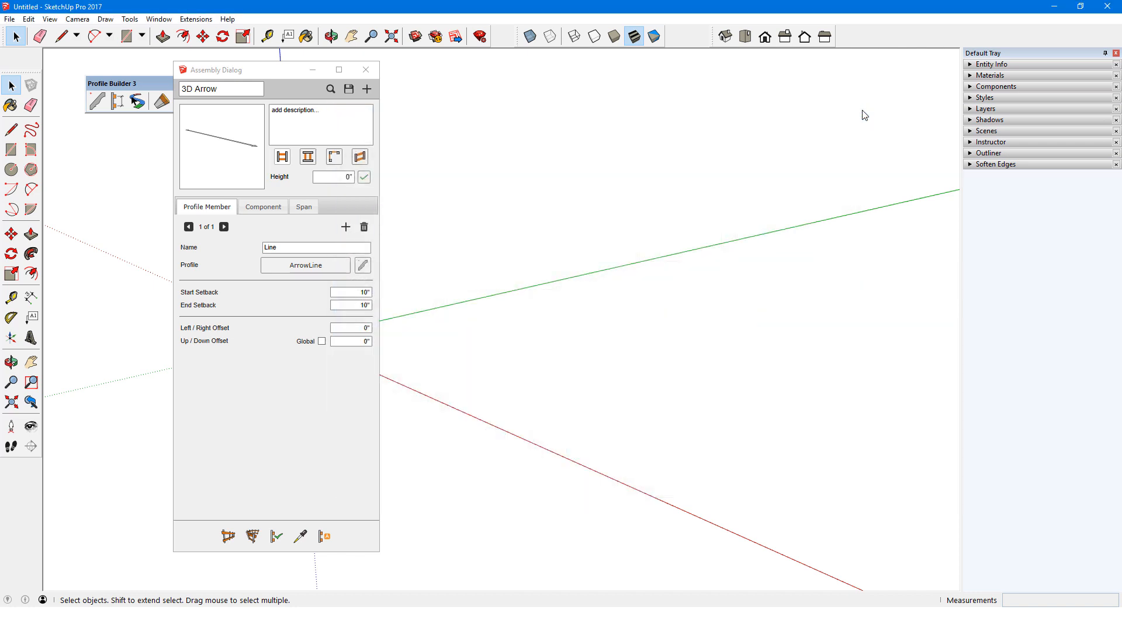
Review the Profile Builder 3 library path preferences via the Extensions menu and cancel without changes.
{"action": "left_click", "coordinate": [195, 19]}
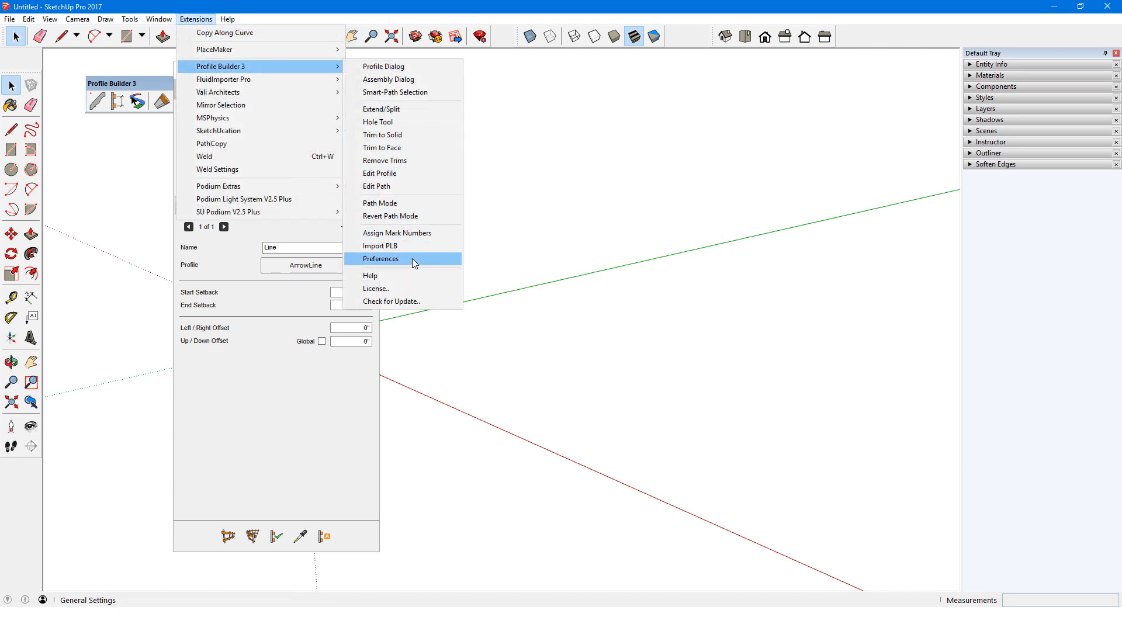
{"action": "left_click", "coordinate": [381, 259]}
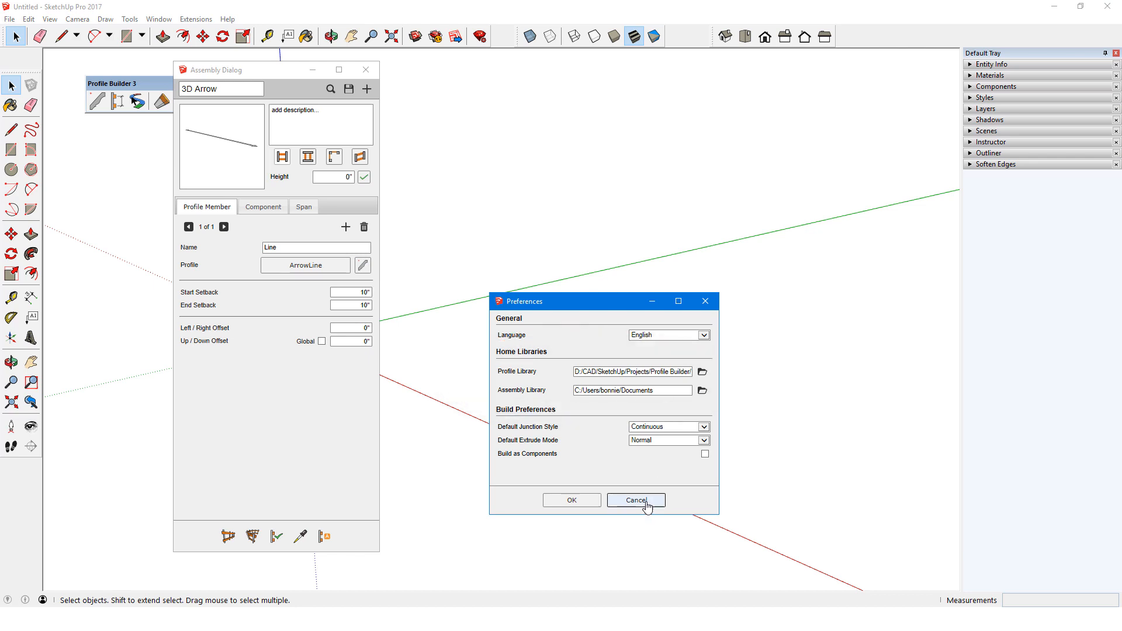
{"action": "left_click", "coordinate": [634, 499]}
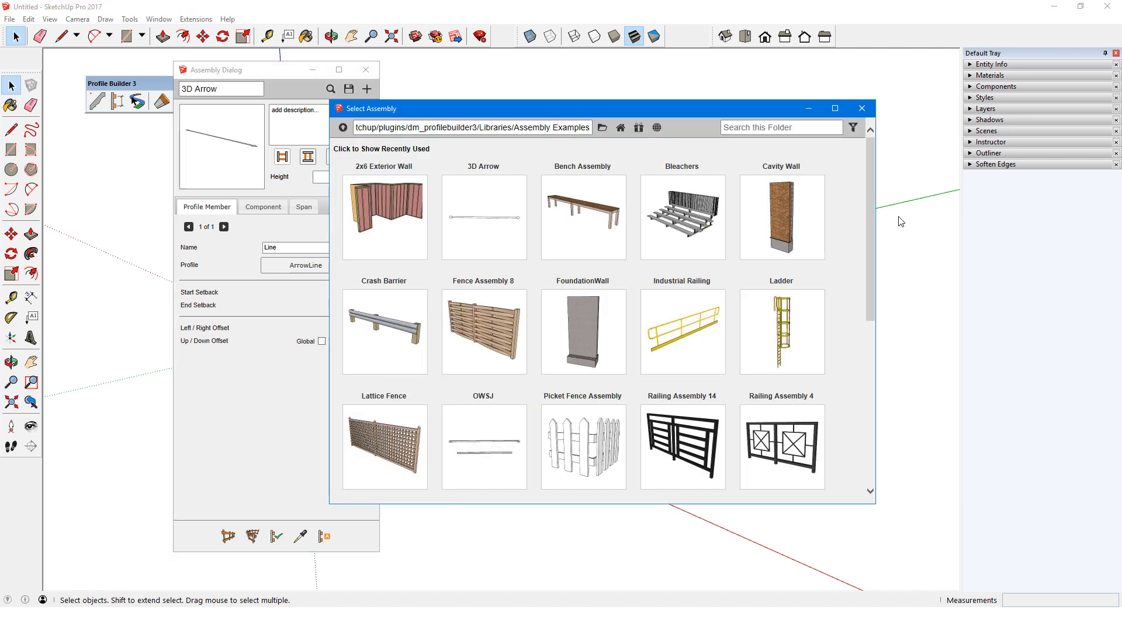
Load the Cavity Wall example with its five profile members and view its preview from two other angles.
{"action": "double_click", "coordinate": [775, 216]}
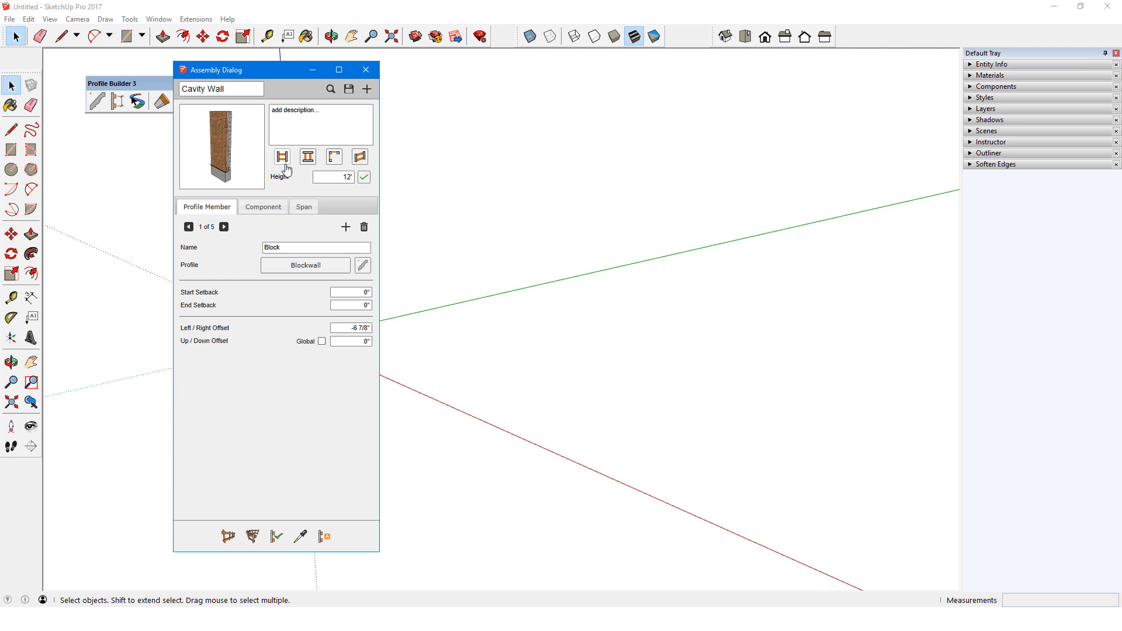
{"action": "left_click", "coordinate": [333, 156]}
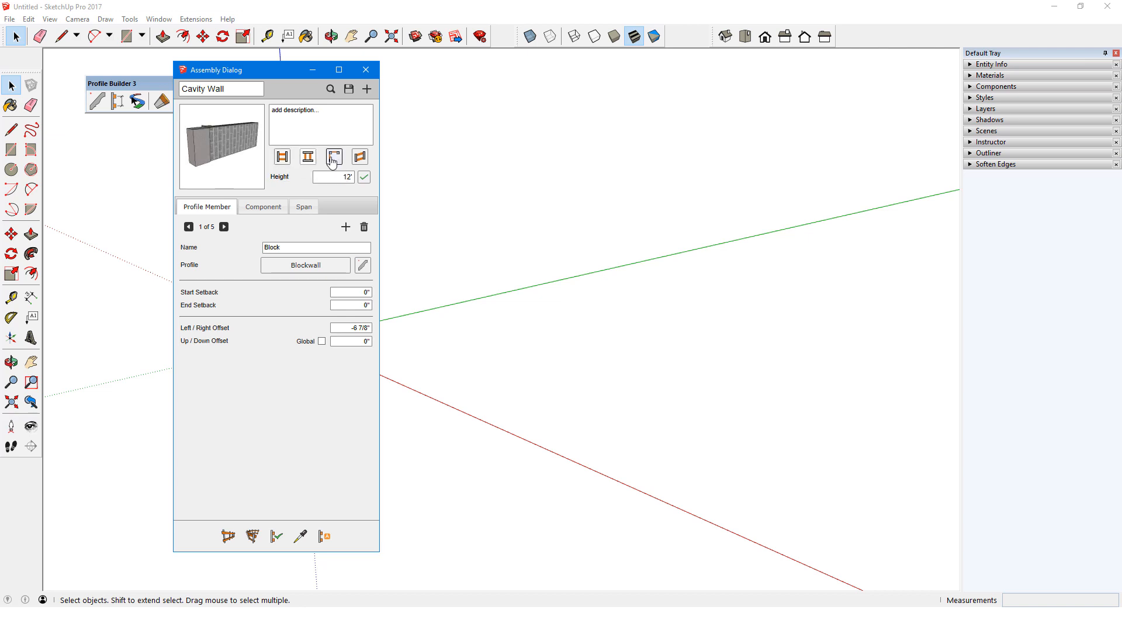
{"action": "left_click", "coordinate": [333, 157]}
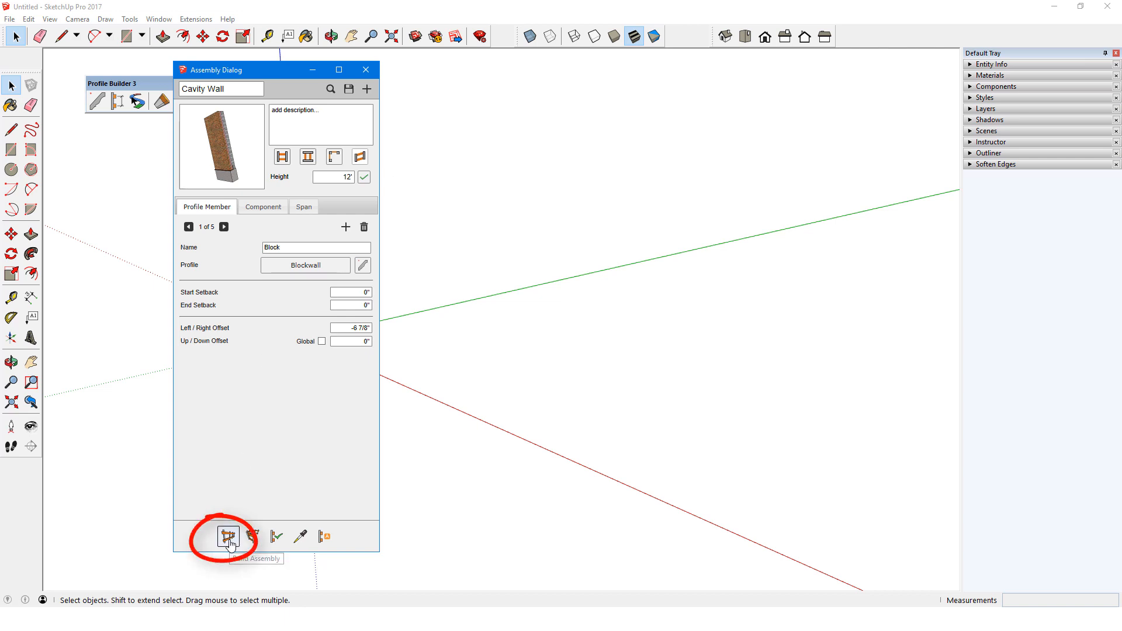
Build the Cavity Wall along a three-segment zigzag path and step through its members from Insulation to Grade Beam.
{"action": "left_click", "coordinate": [227, 537]}
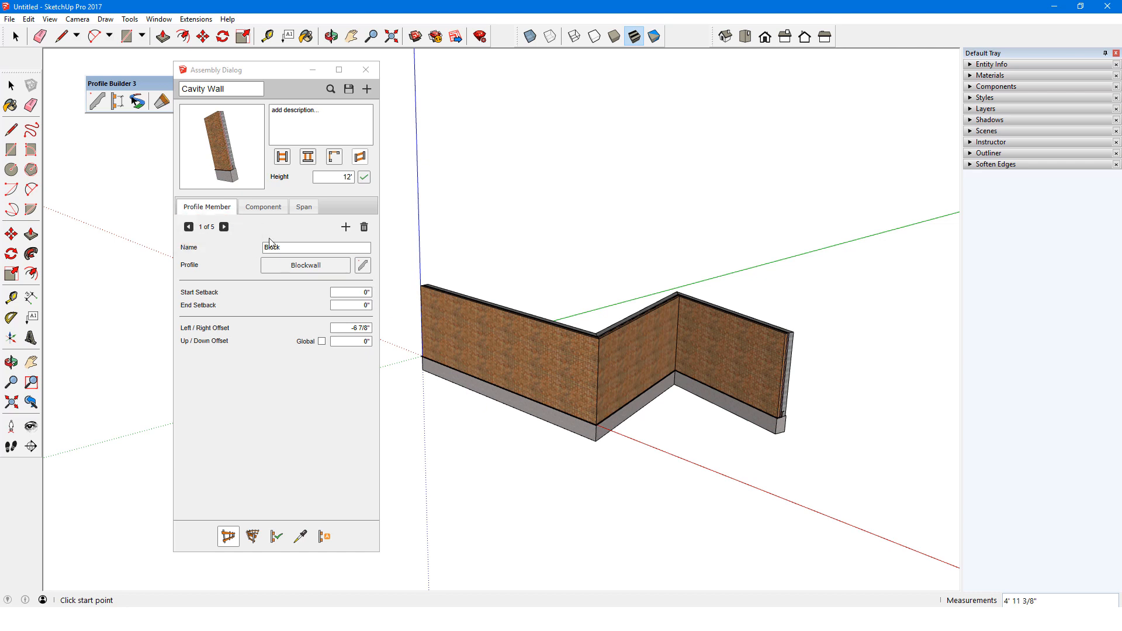
{"action": "left_click", "coordinate": [224, 226]}
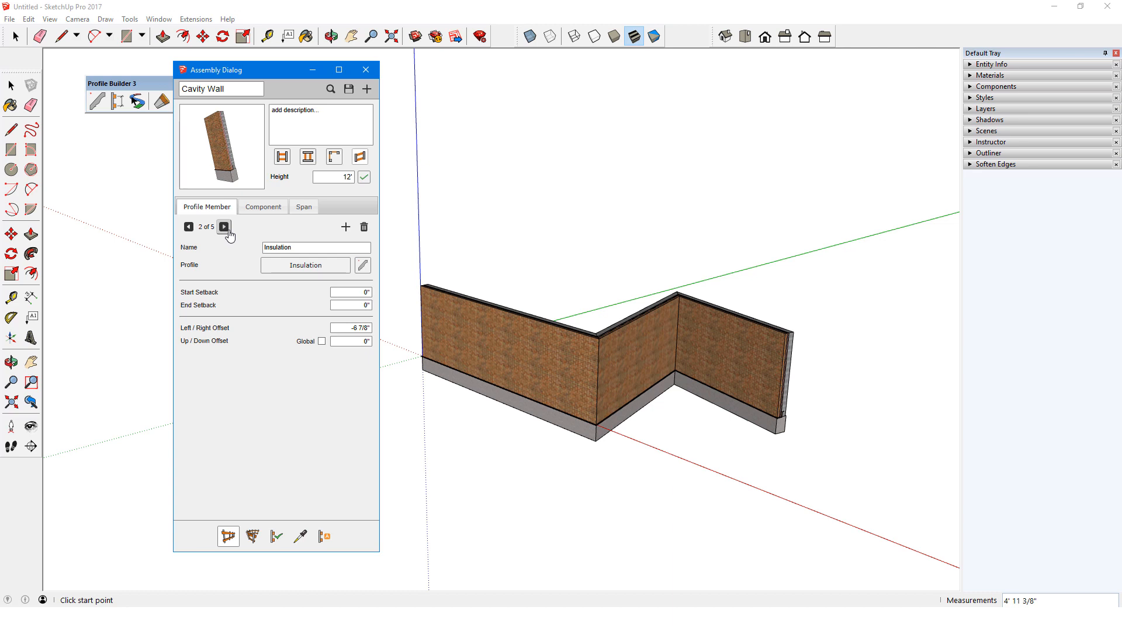
{"action": "left_click", "coordinate": [224, 226]}
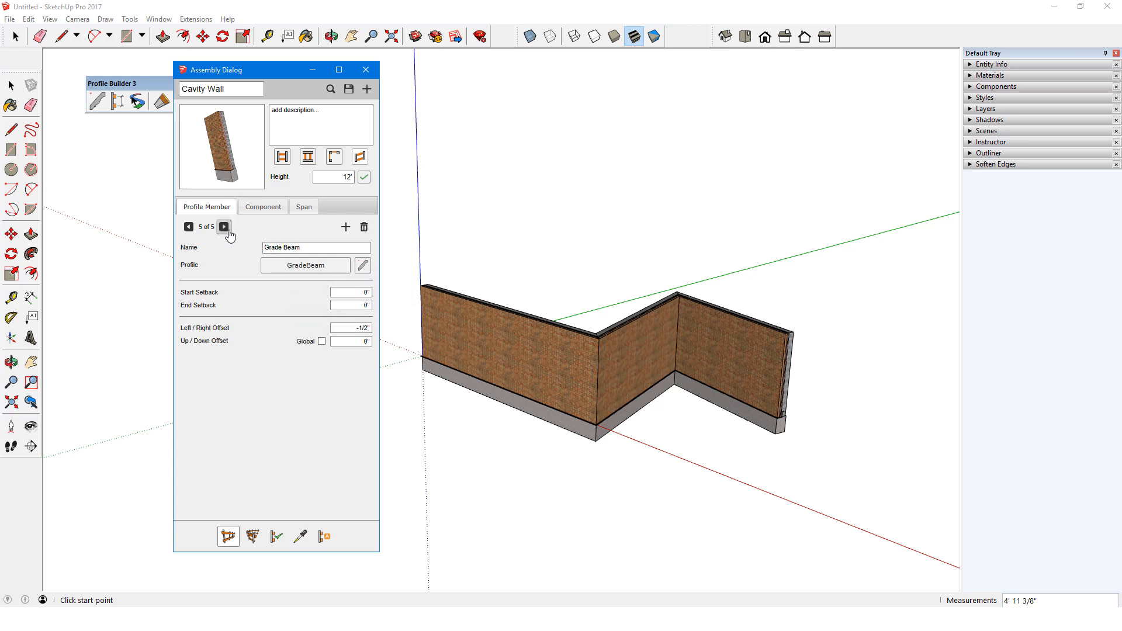
{"action": "mouse_move", "coordinate": [230, 248]}
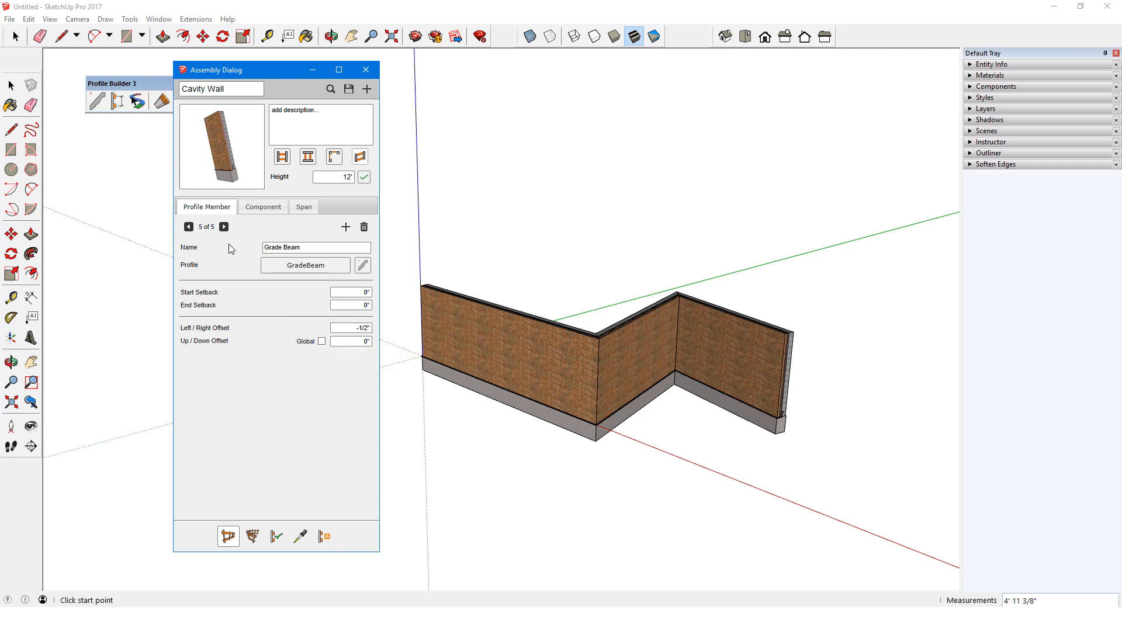
{"action": "left_click", "coordinate": [263, 207]}
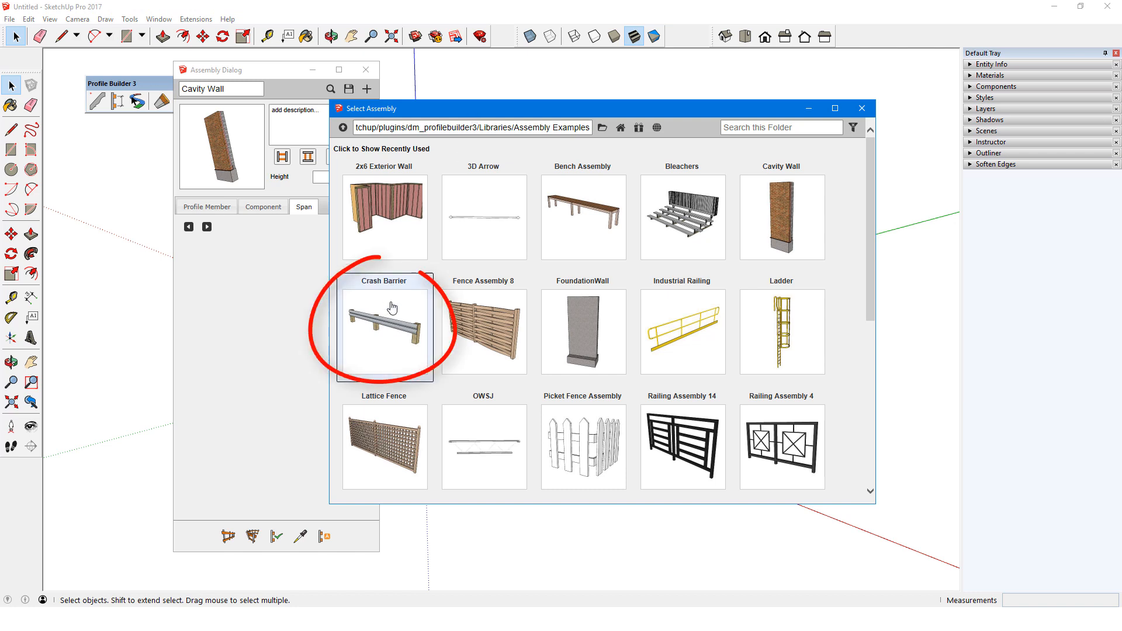
Load the Crash Barrier example and inspect its Rail profile member, profile editor and 6x6-Post component.
{"action": "double_click", "coordinate": [384, 333]}
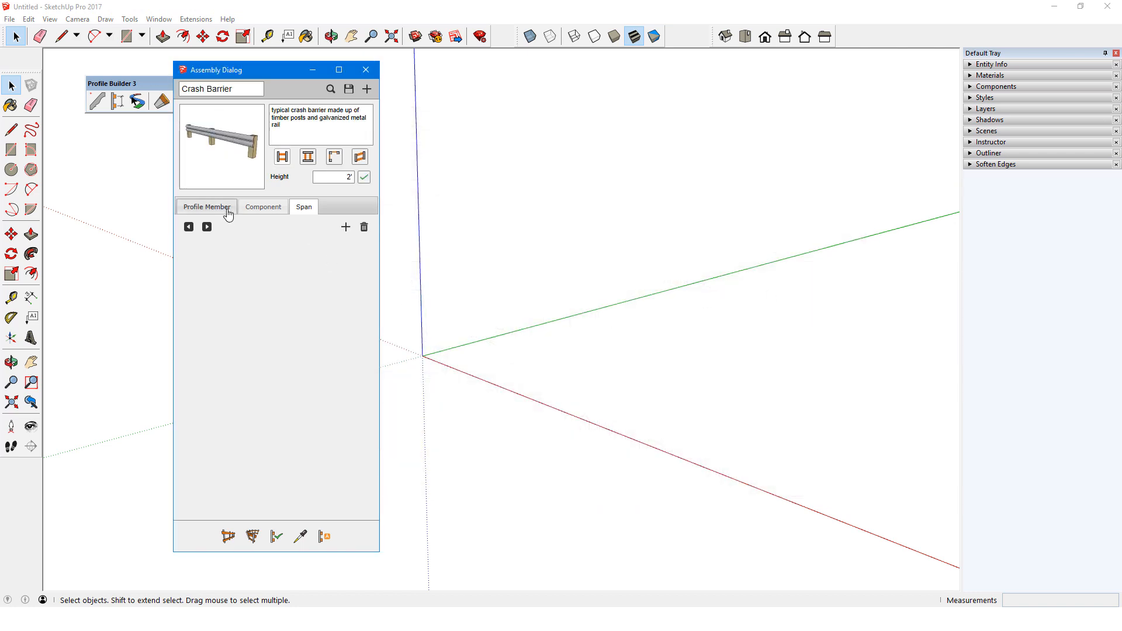
{"action": "left_click", "coordinate": [206, 207]}
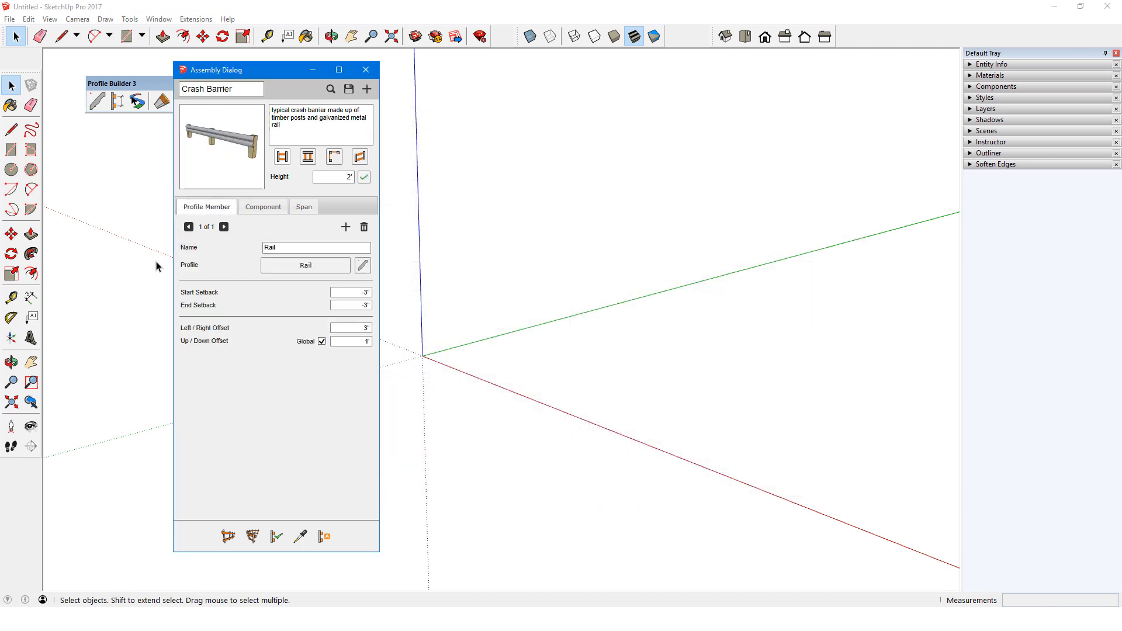
{"action": "mouse_move", "coordinate": [362, 270]}
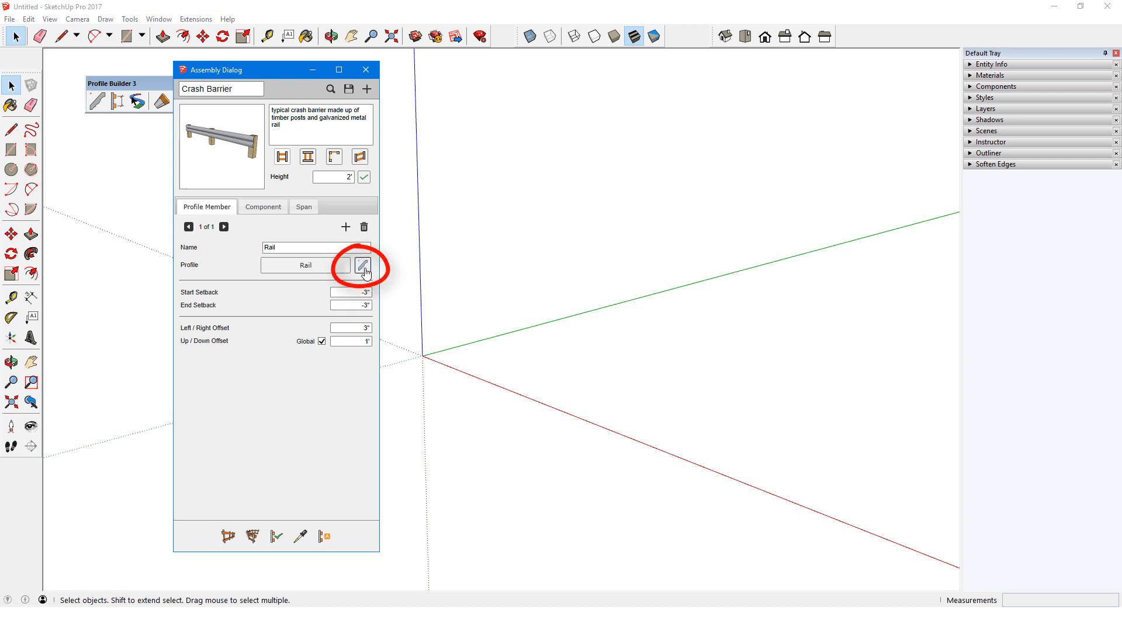
{"action": "left_click", "coordinate": [363, 268]}
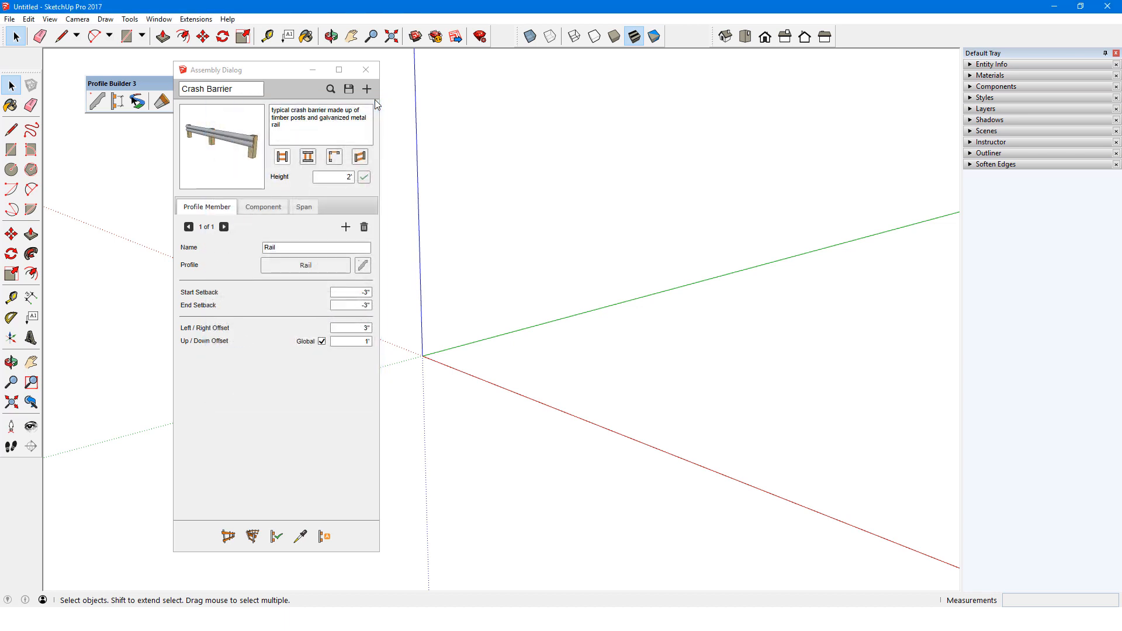
{"action": "left_click", "coordinate": [262, 206]}
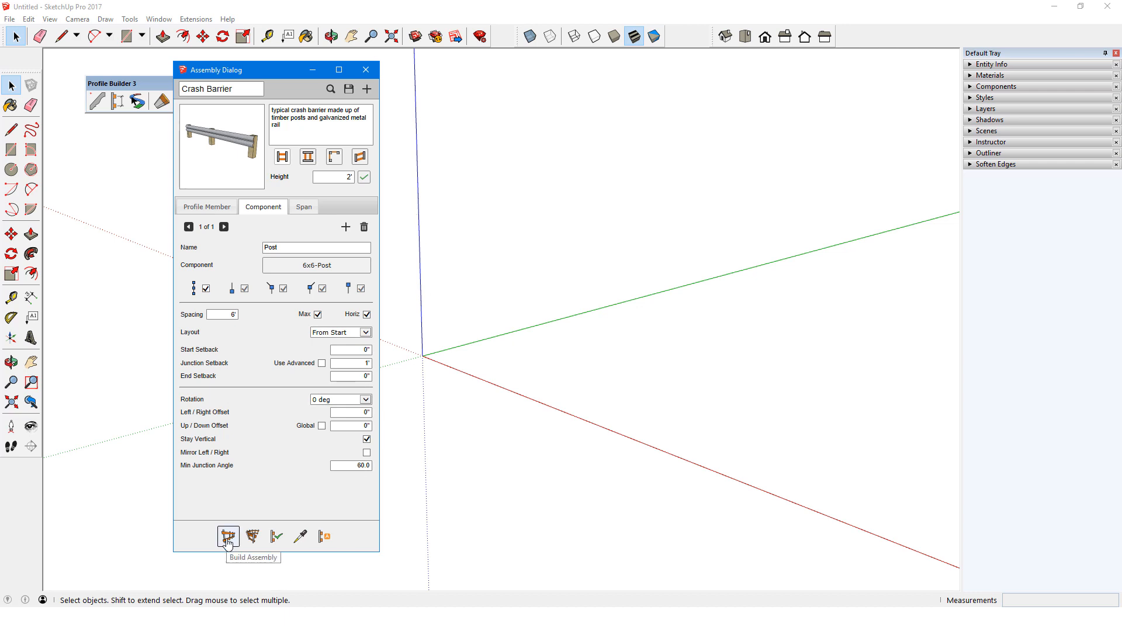
Build the Crash Barrier on the curved path, select one 6x6 post, then remove the barrier leaving the curve.
{"action": "left_click", "coordinate": [228, 536]}
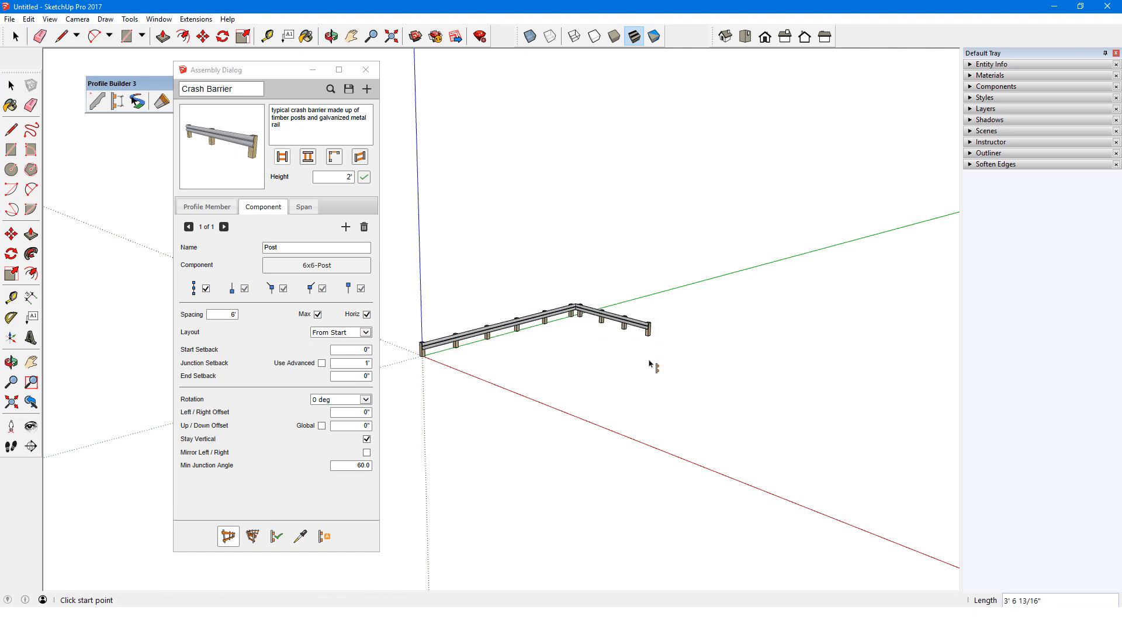
{"action": "mouse_move", "coordinate": [667, 338]}
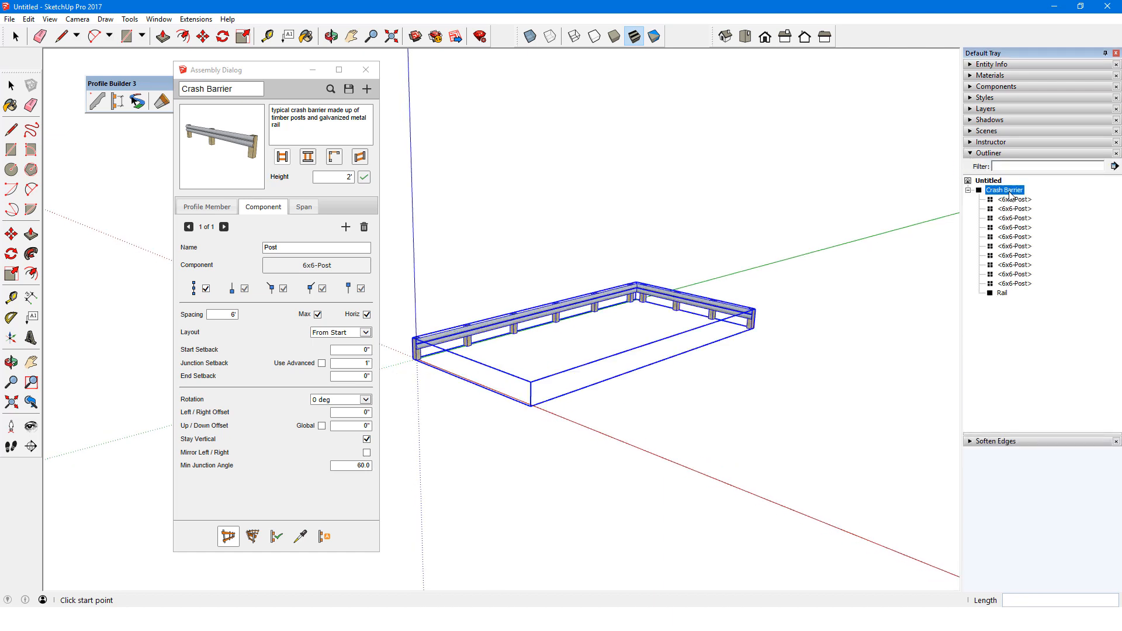
{"action": "mouse_move", "coordinate": [1008, 314]}
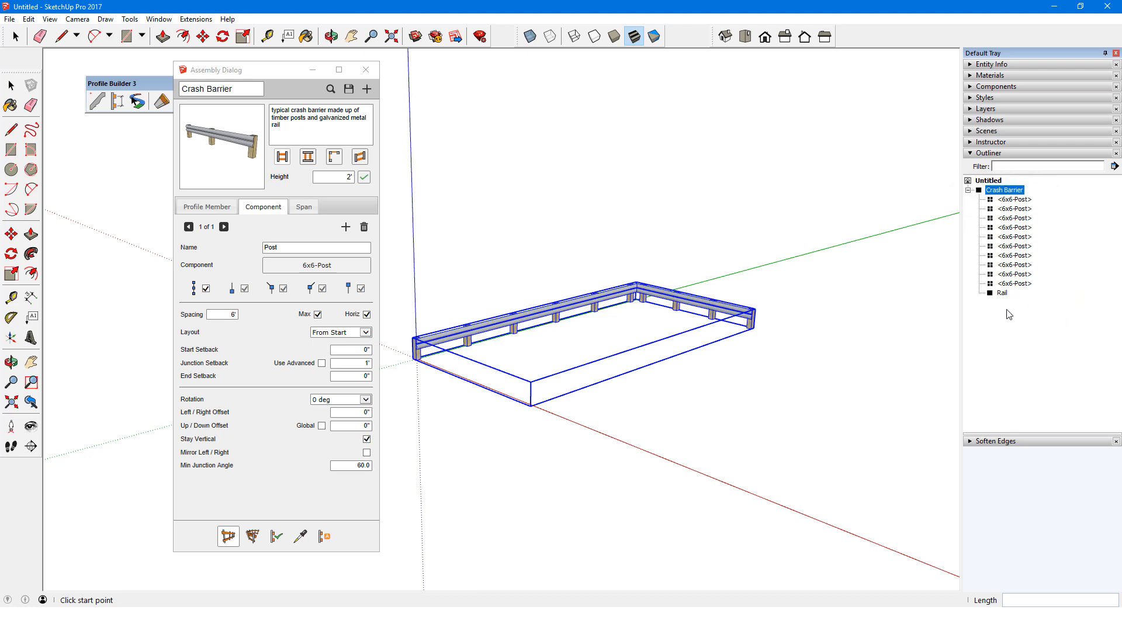
{"action": "left_click", "coordinate": [1001, 292]}
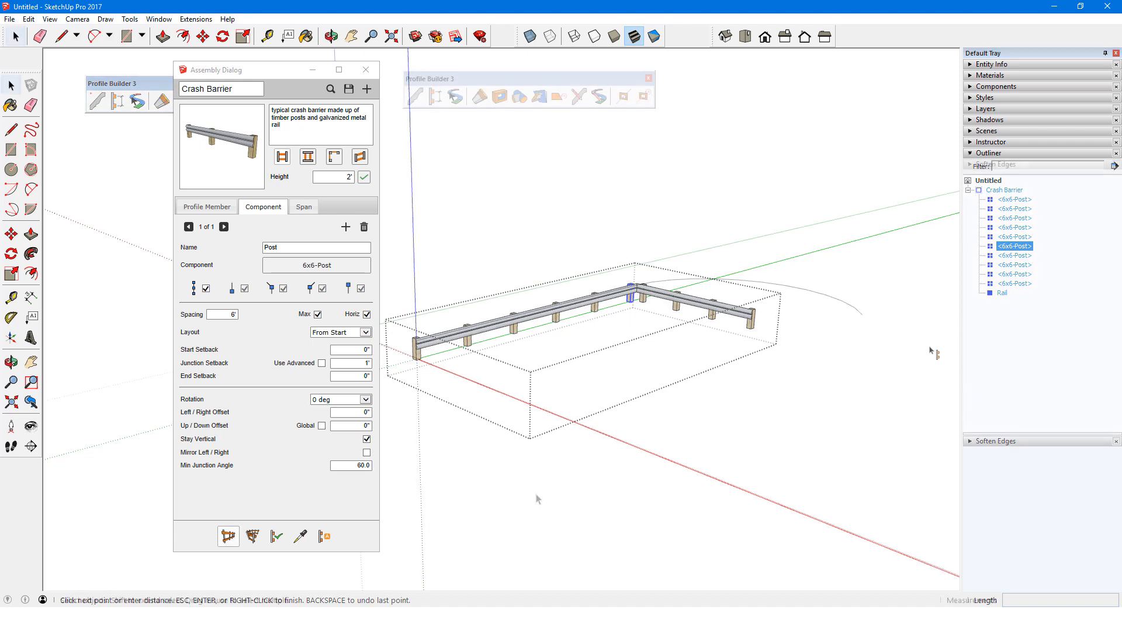
{"action": "key", "text": "Escape"}
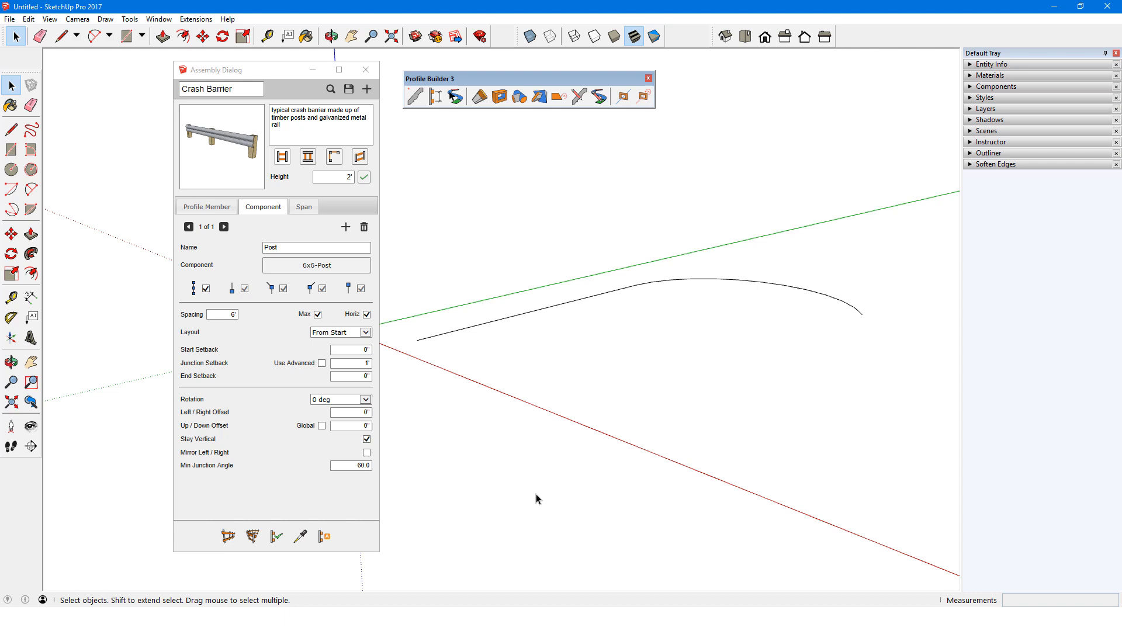
{"action": "mouse_move", "coordinate": [329, 110]}
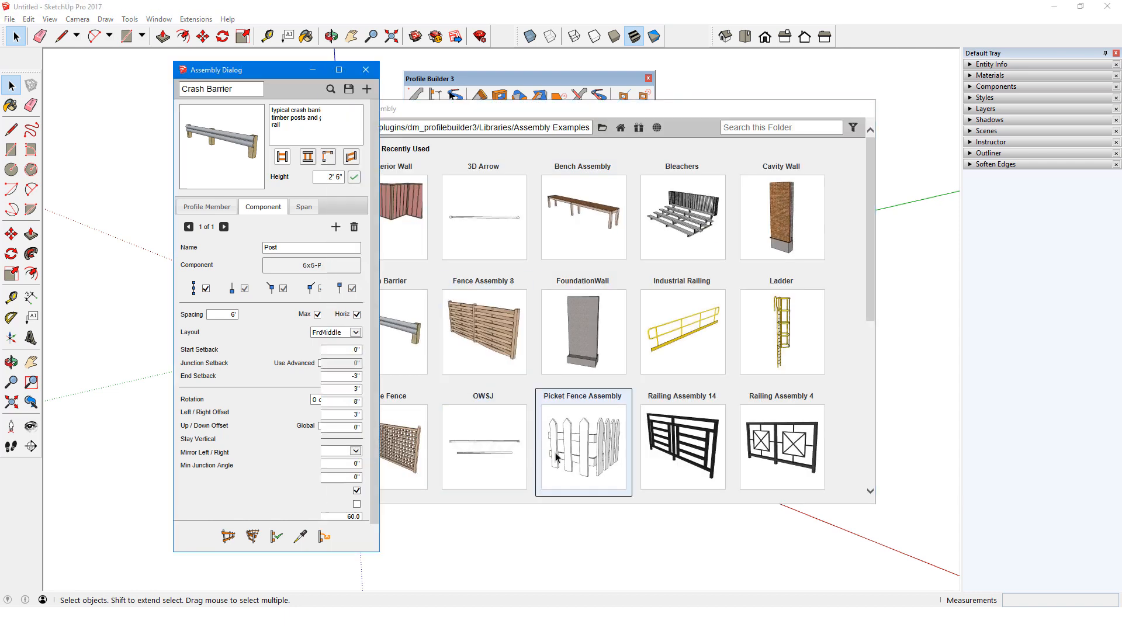
Load Picket Fence Assembly, build it along the curved edge, and check its right-click Profile Builder 3 actions.
{"action": "double_click", "coordinate": [583, 441]}
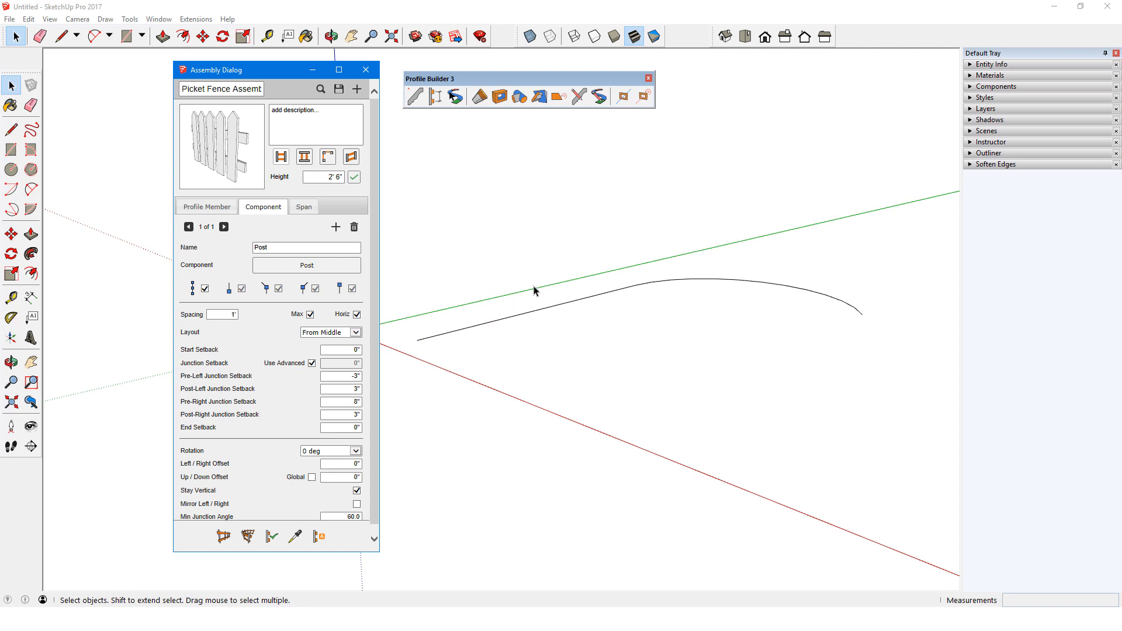
{"action": "left_click", "coordinate": [856, 311]}
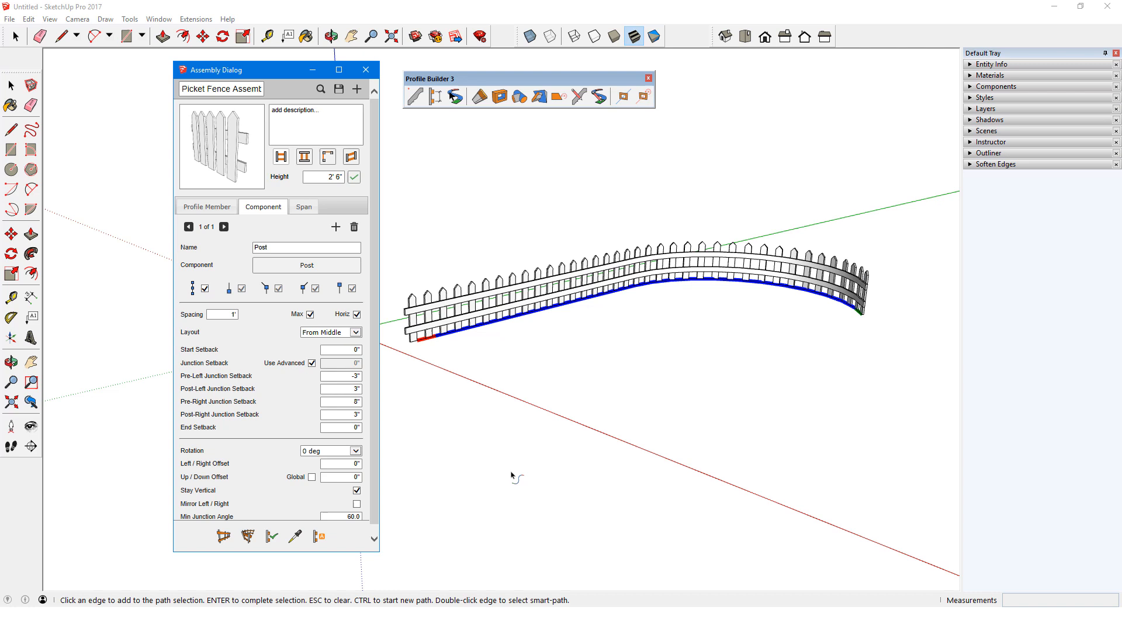
{"action": "mouse_move", "coordinate": [529, 289]}
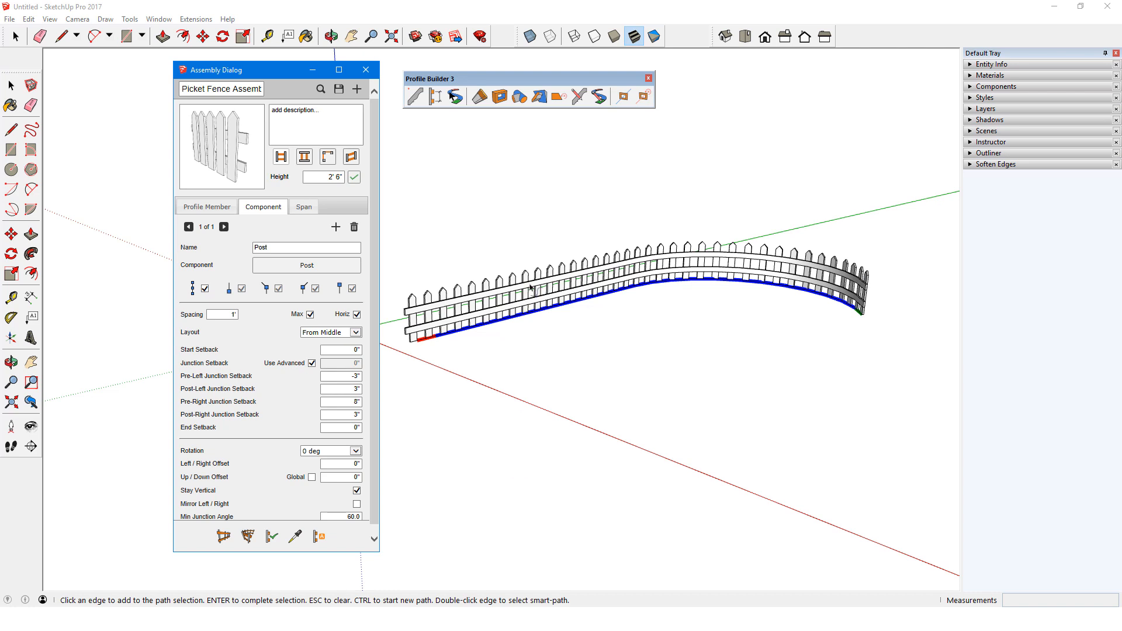
{"action": "right_click", "coordinate": [529, 290]}
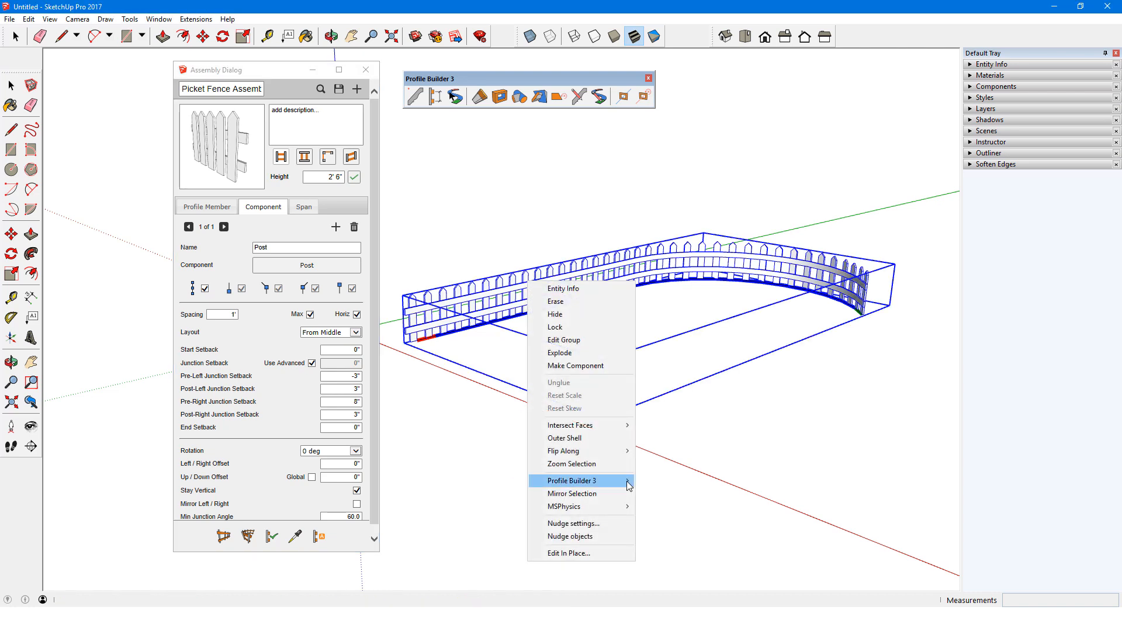
{"action": "left_click", "coordinate": [571, 480]}
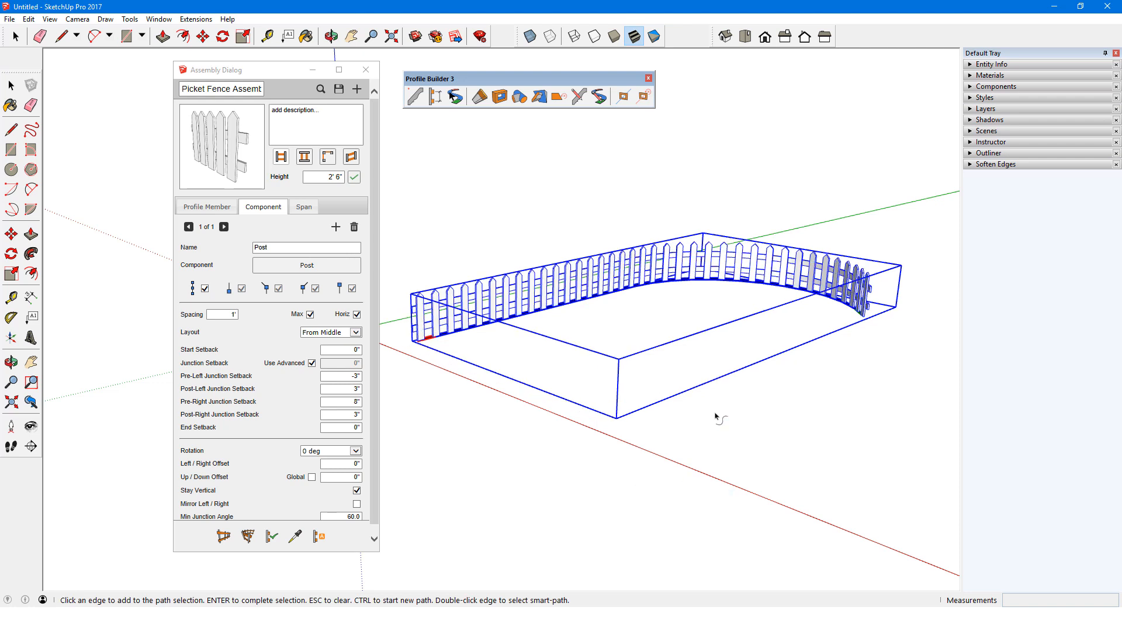
{"action": "left_click", "coordinate": [206, 207]}
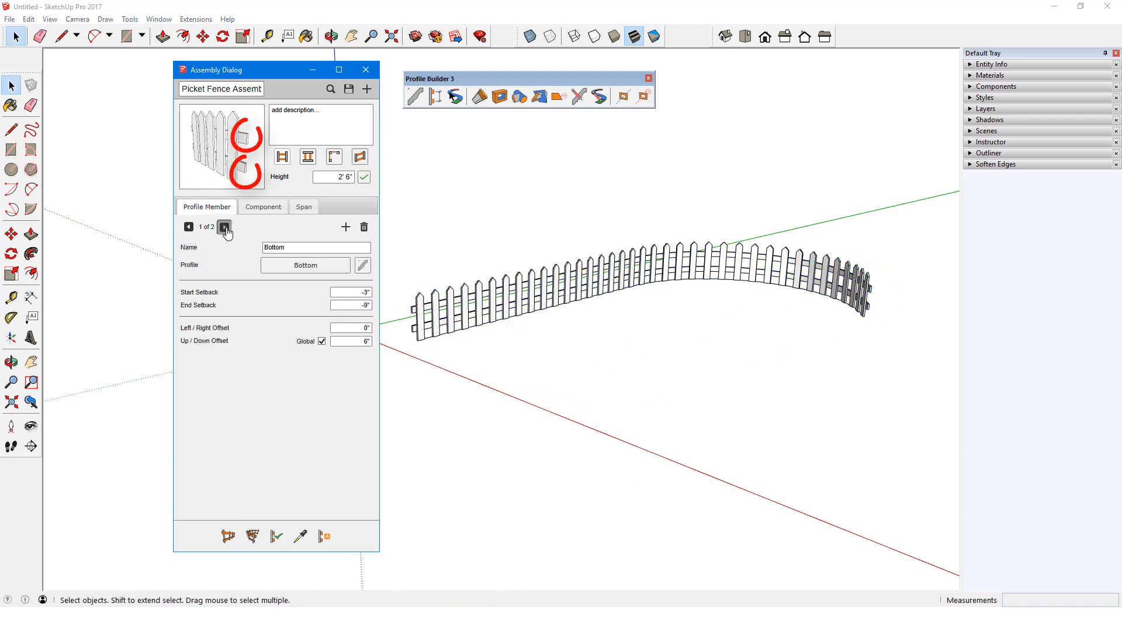
Review the picket fence's Top rail and post component, then load Fence Assembly 8 from the library.
{"action": "left_click", "coordinate": [224, 226]}
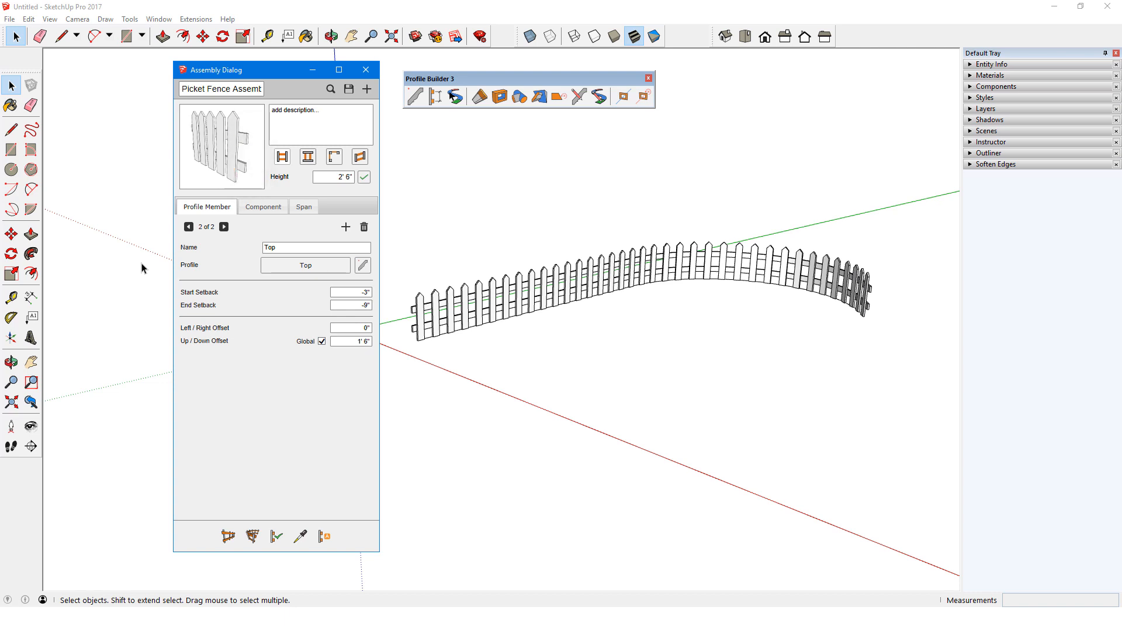
{"action": "left_click", "coordinate": [263, 207]}
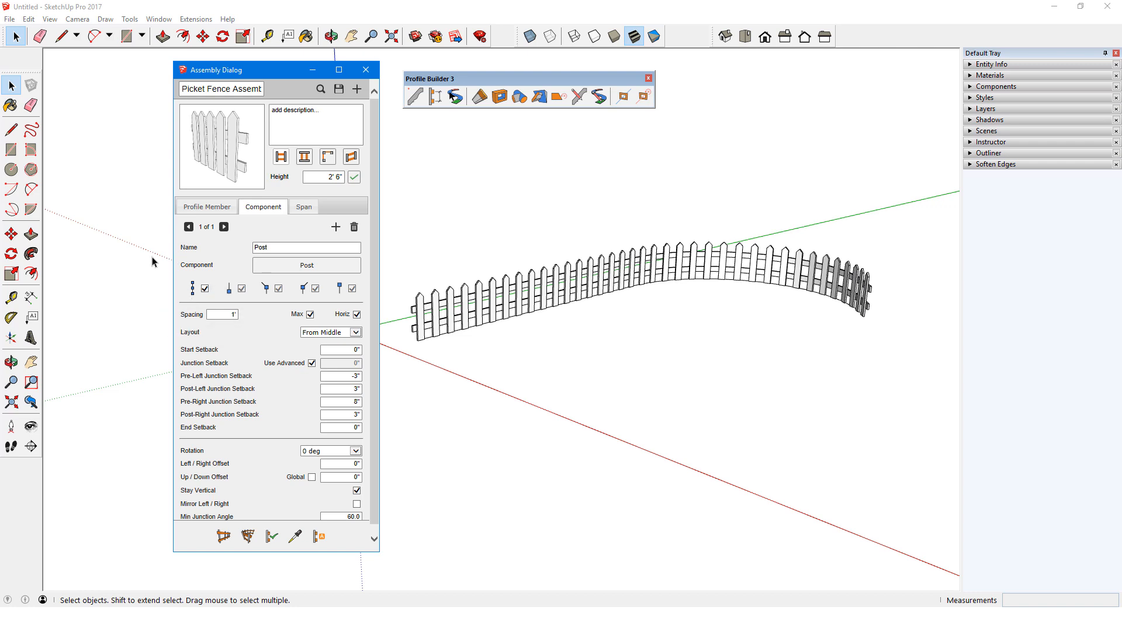
{"action": "mouse_move", "coordinate": [320, 89]}
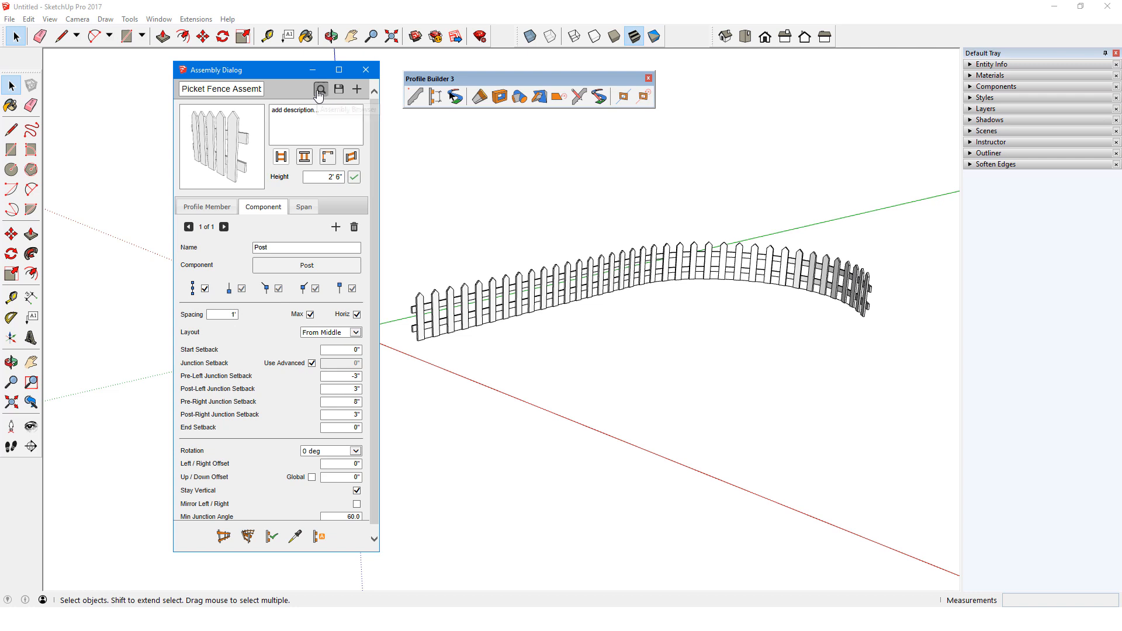
{"action": "left_click", "coordinate": [320, 89]}
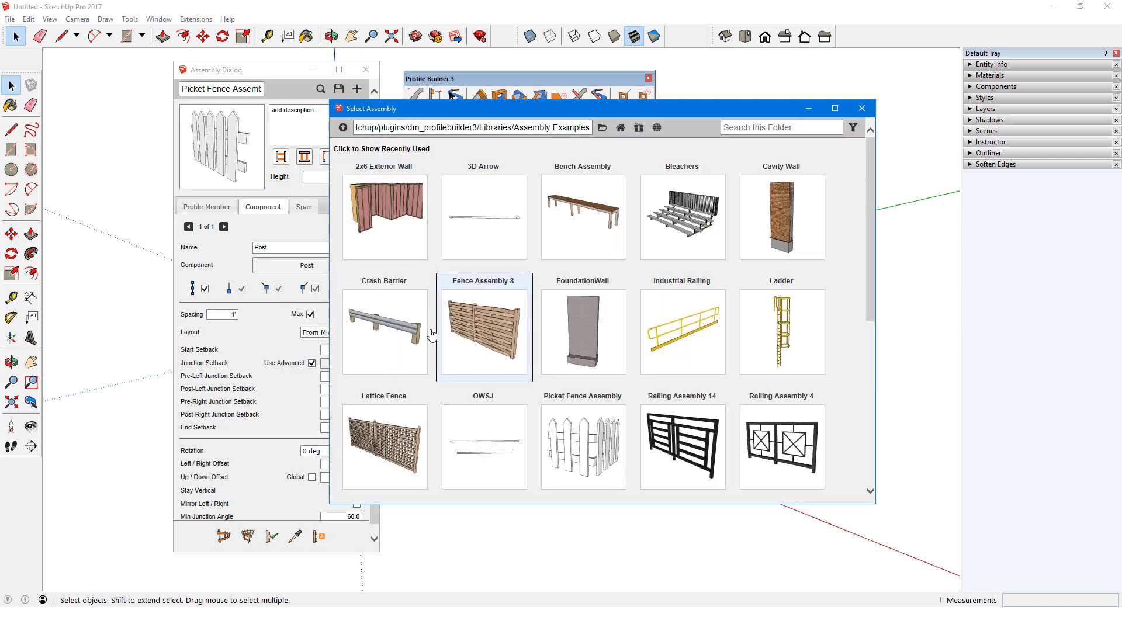
{"action": "double_click", "coordinate": [484, 332]}
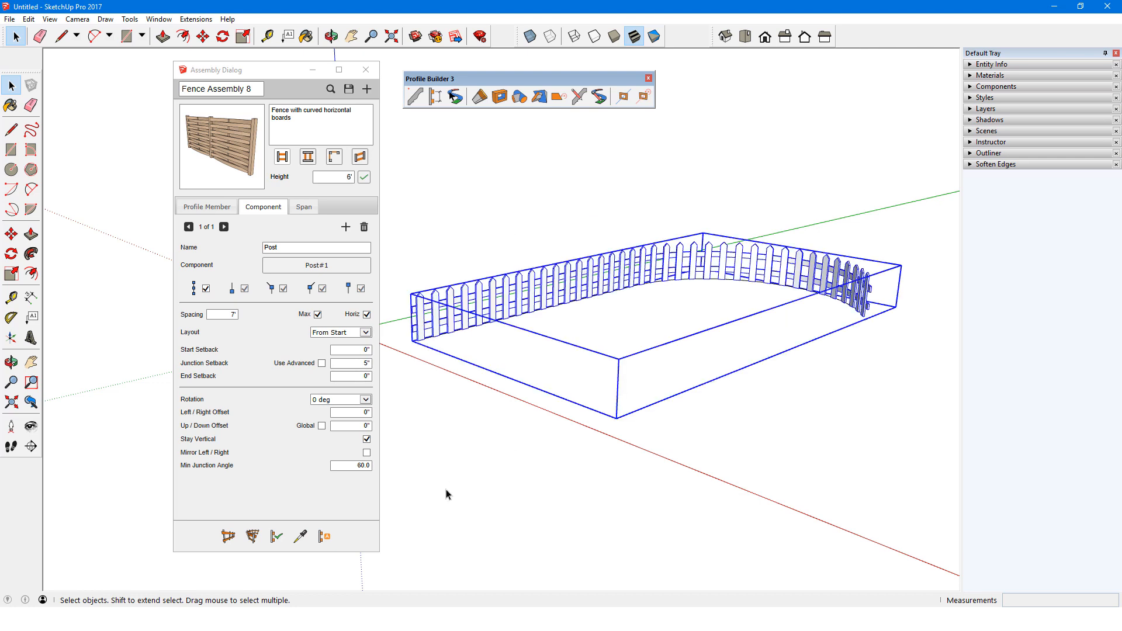
{"action": "mouse_move", "coordinate": [276, 537]}
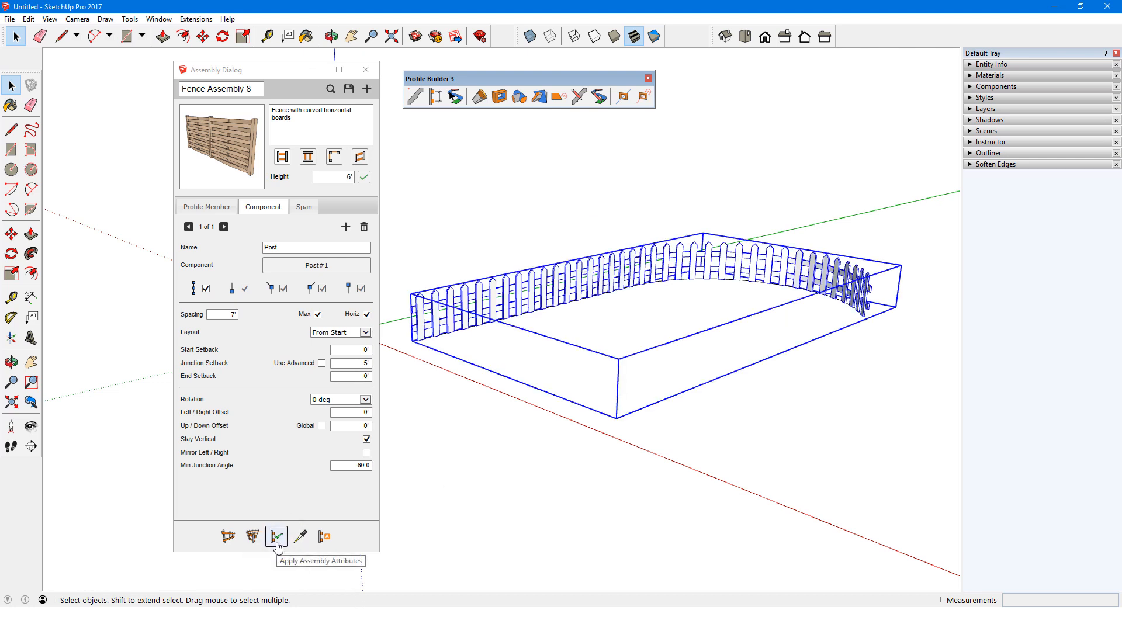
Apply Fence Assembly 8 to the curved fence and review its component and Curved Fence Boards span.
{"action": "left_click", "coordinate": [276, 536]}
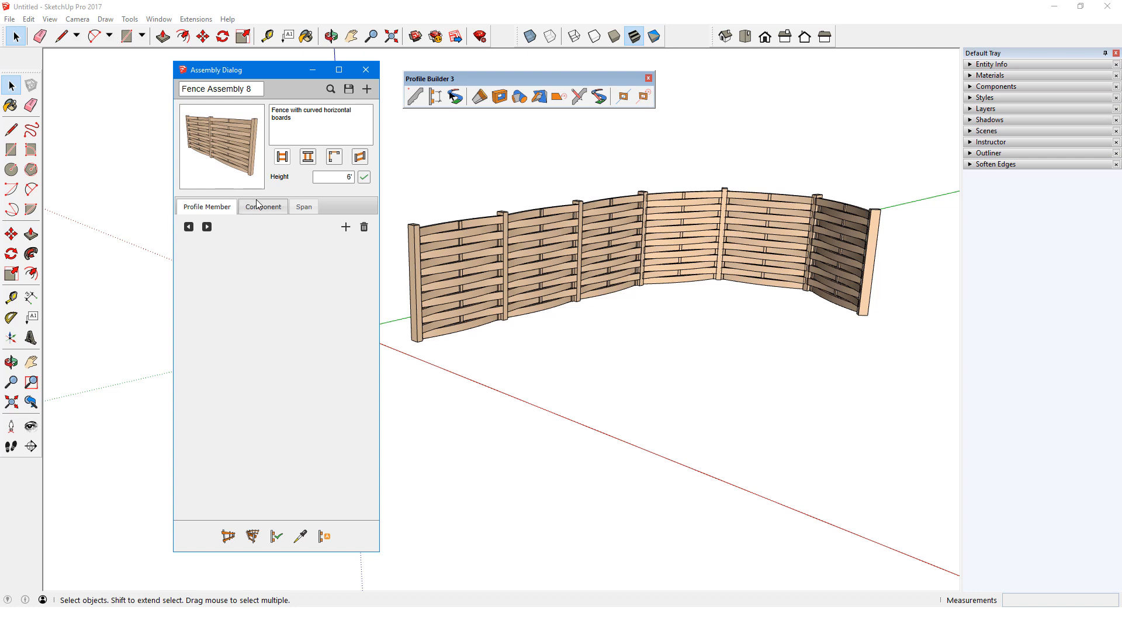
{"action": "left_click", "coordinate": [263, 207]}
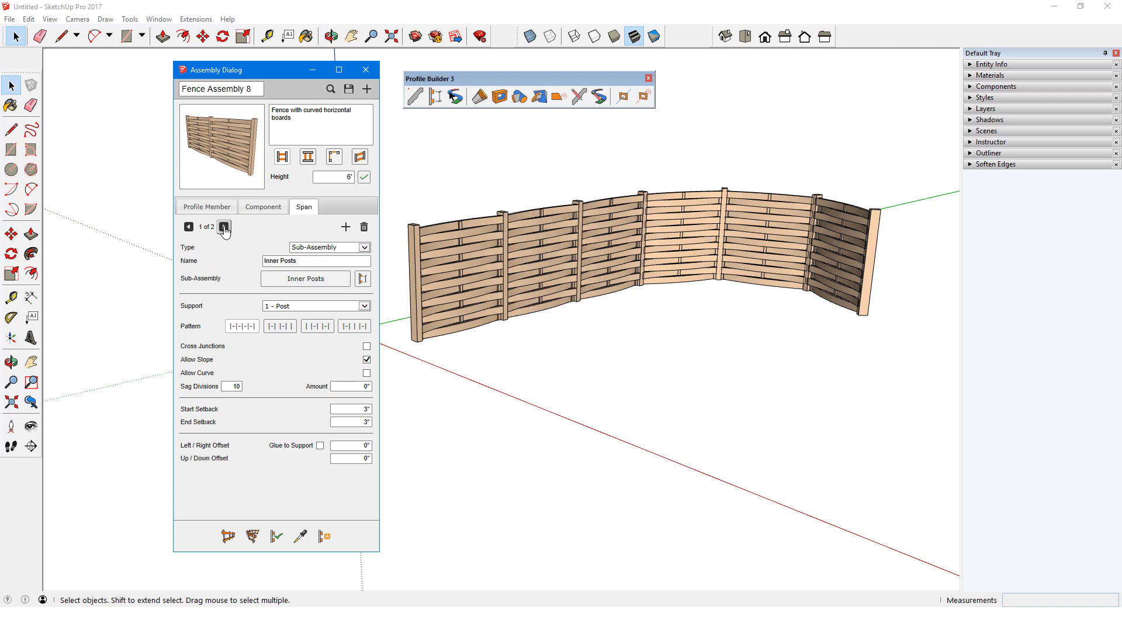
{"action": "left_click", "coordinate": [224, 227]}
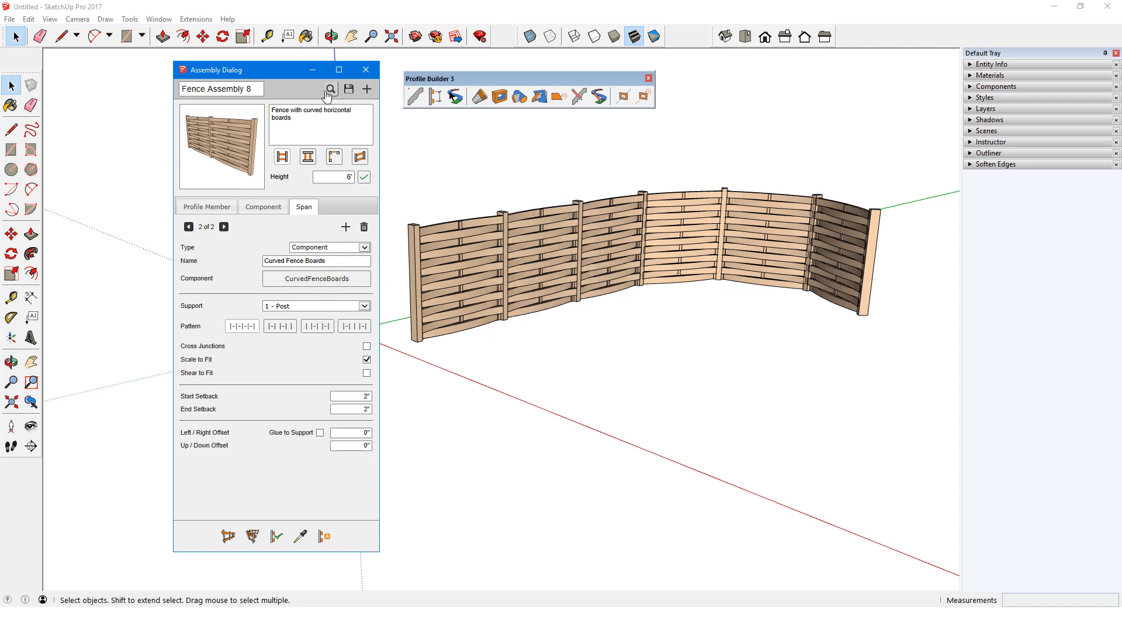
Load Railing Assembly 5, the Hanging Chain Rail, and review its post component and Chain span settings.
{"action": "left_click", "coordinate": [328, 89]}
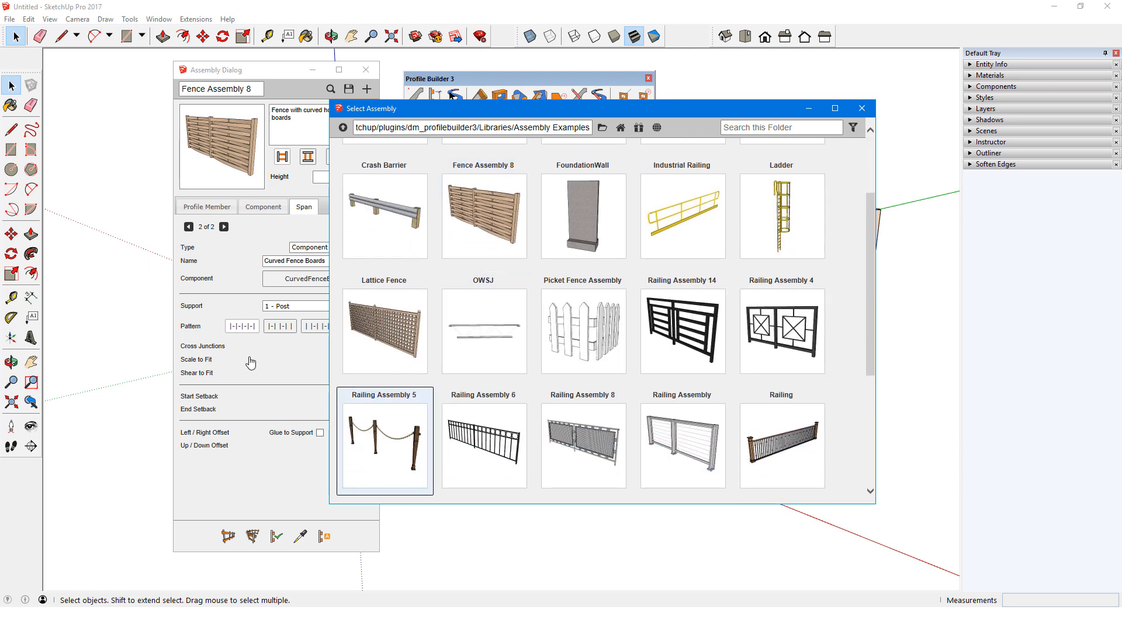
{"action": "double_click", "coordinate": [384, 444]}
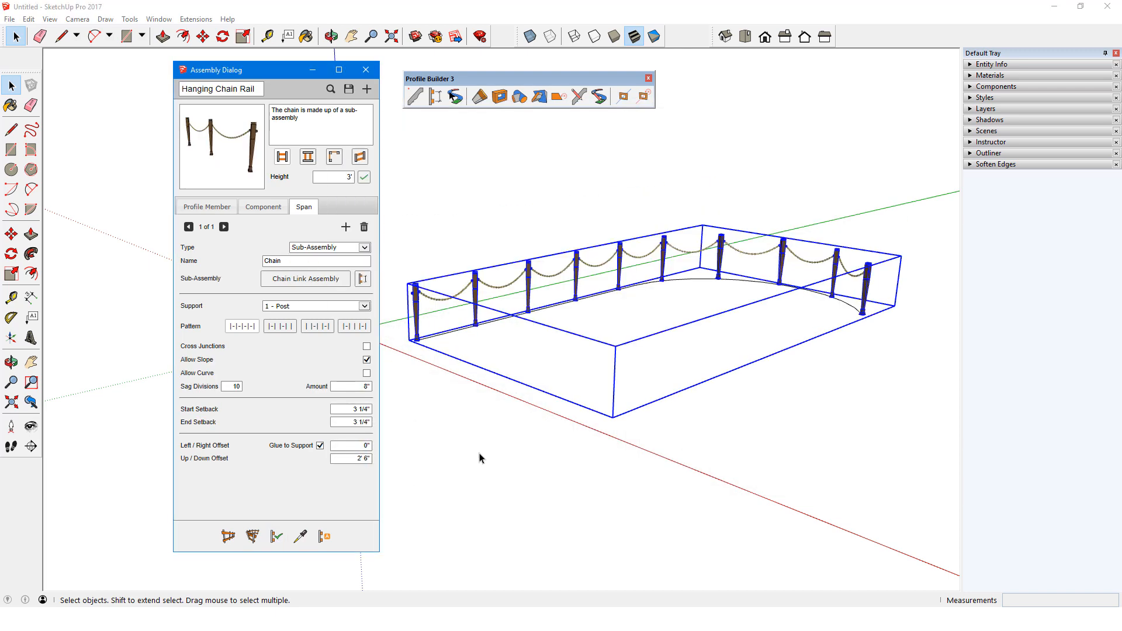
{"action": "left_click", "coordinate": [206, 205]}
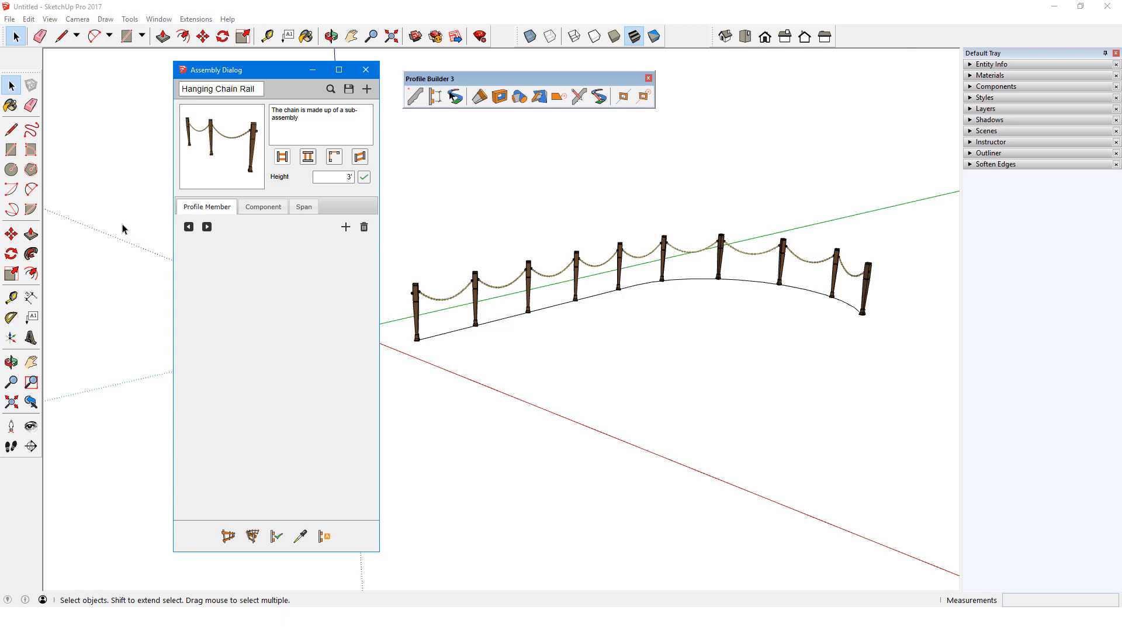
{"action": "left_click", "coordinate": [263, 206]}
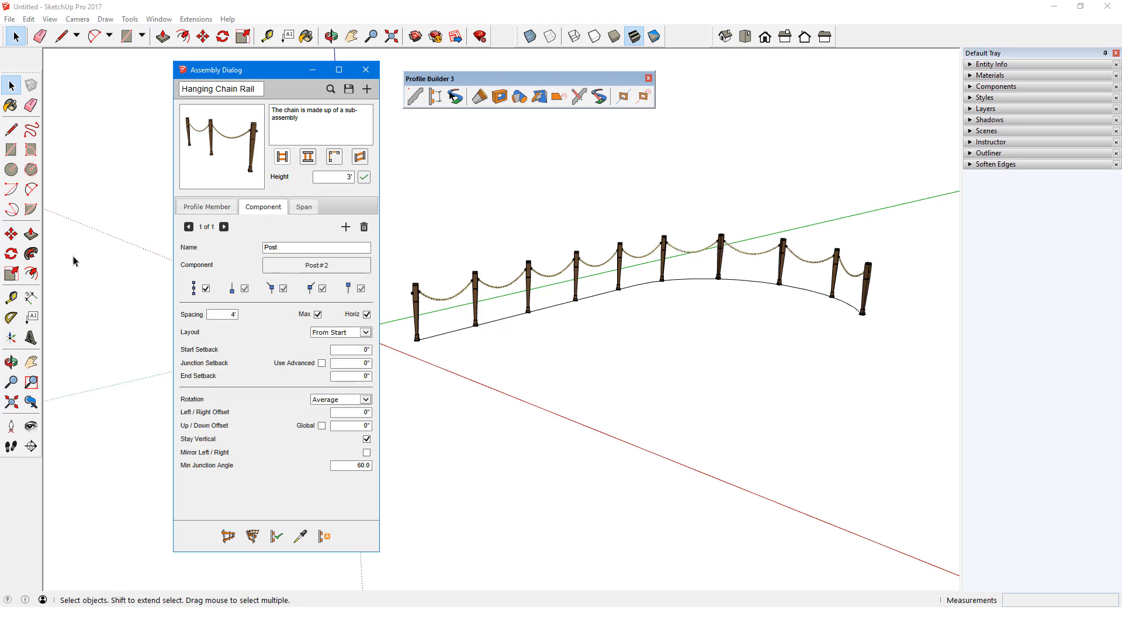
{"action": "left_click", "coordinate": [302, 205]}
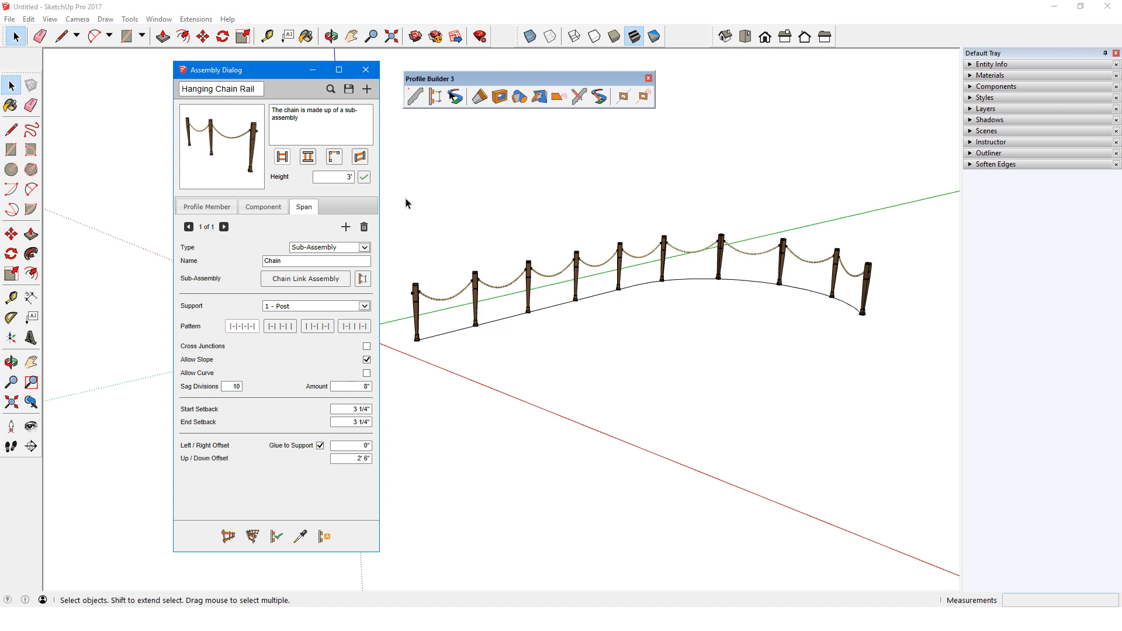
Inspect the Chain Link Assembly sub-assembly, return to the Hanging Chain Rail, and clear the model.
{"action": "left_click", "coordinate": [240, 326]}
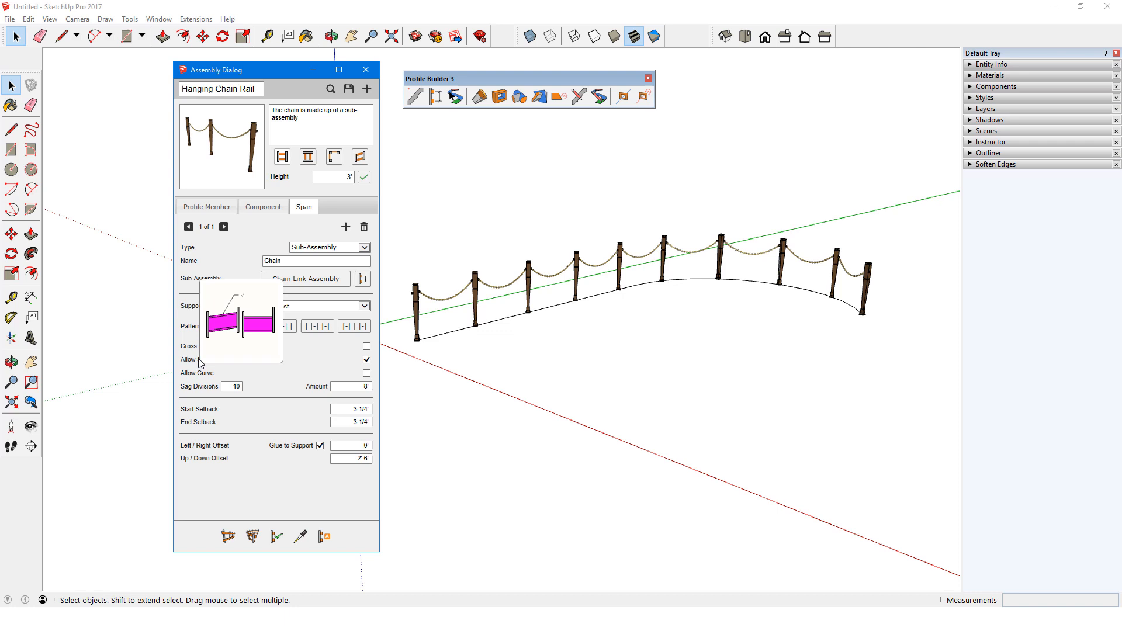
{"action": "mouse_move", "coordinate": [363, 278]}
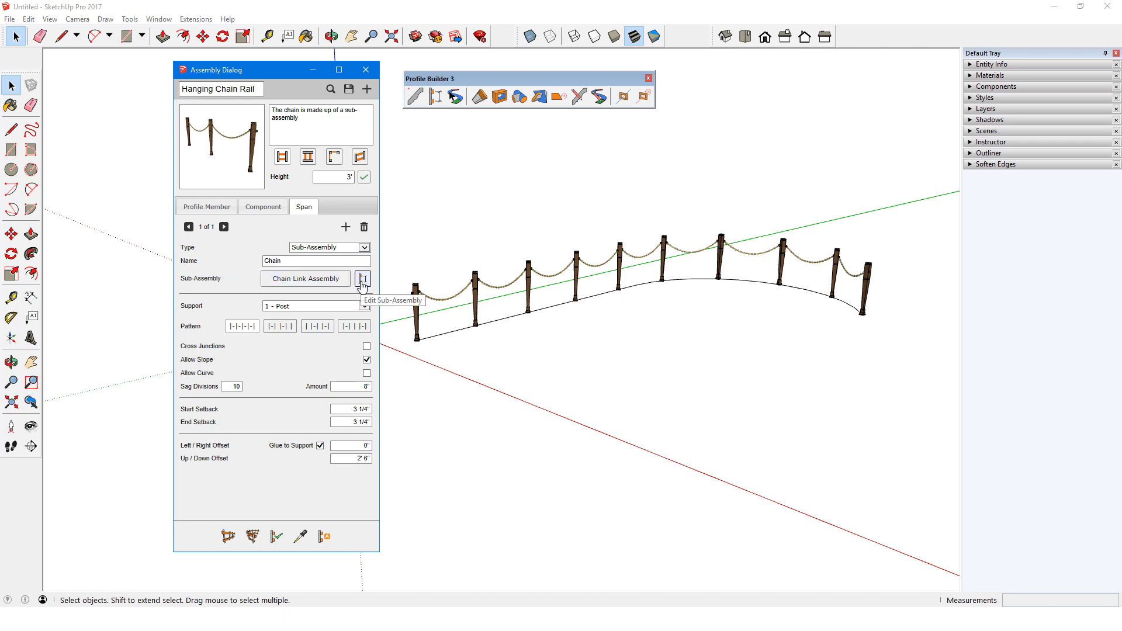
{"action": "left_click", "coordinate": [364, 278]}
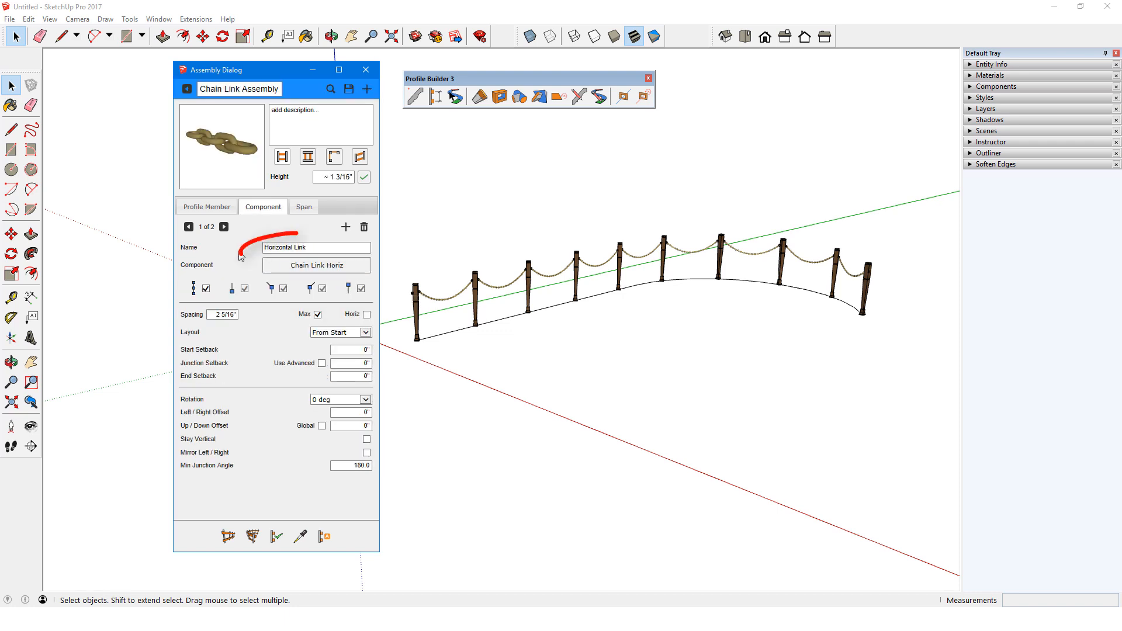
{"action": "left_click", "coordinate": [224, 227]}
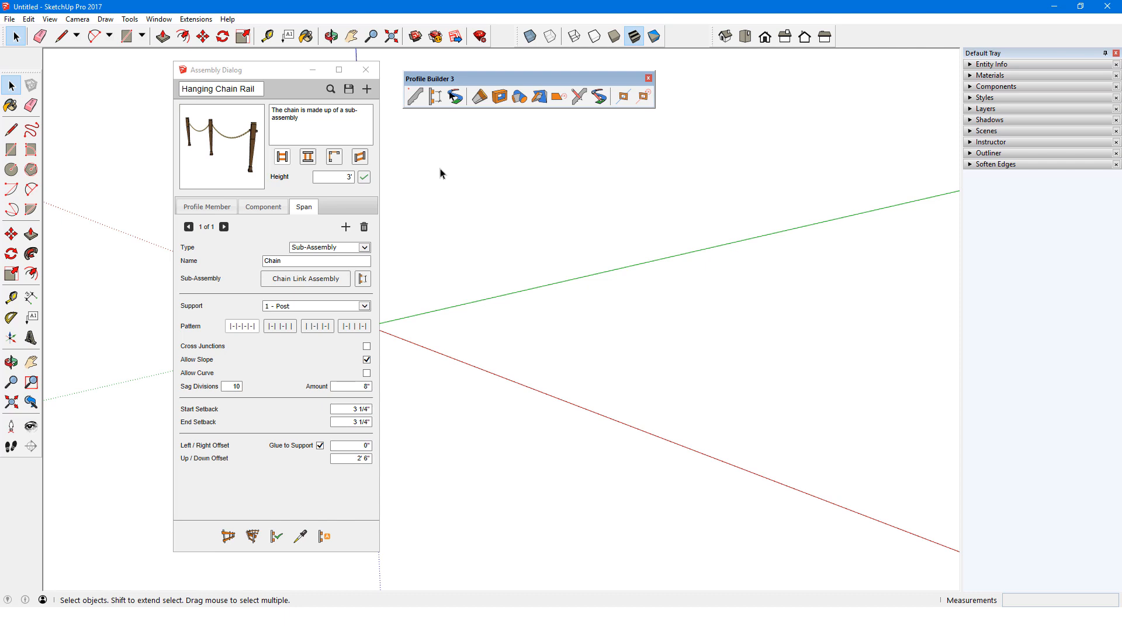
{"action": "mouse_move", "coordinate": [413, 95]}
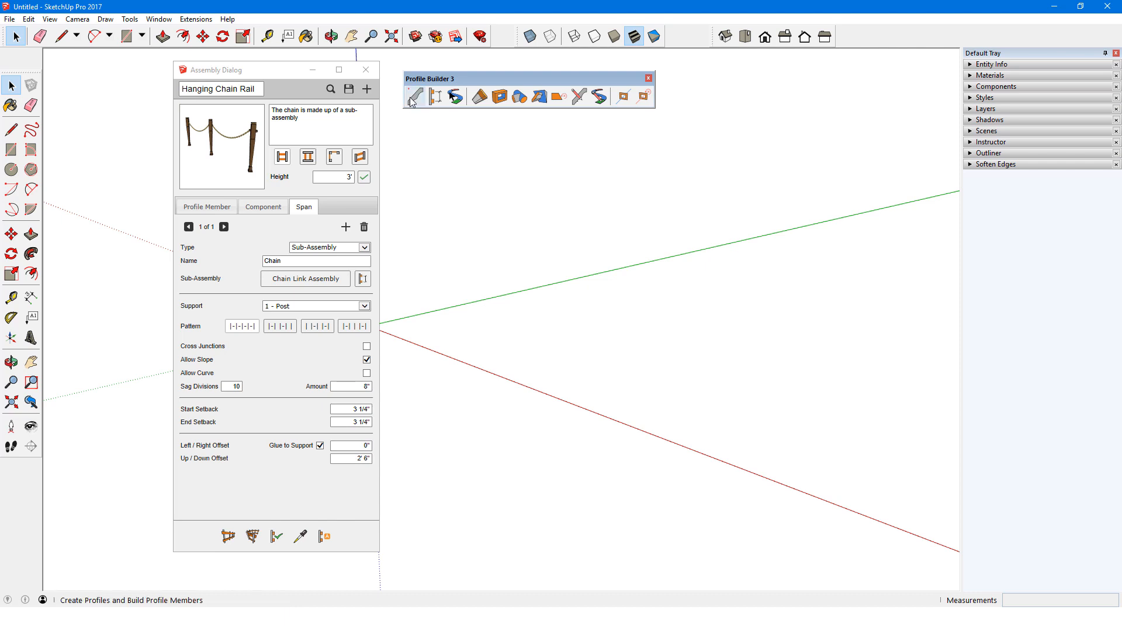
Like the Profile Builder 3 Assemblies collection from the mind.sight.studios author's Collections page.
{"action": "left_click", "coordinate": [414, 97]}
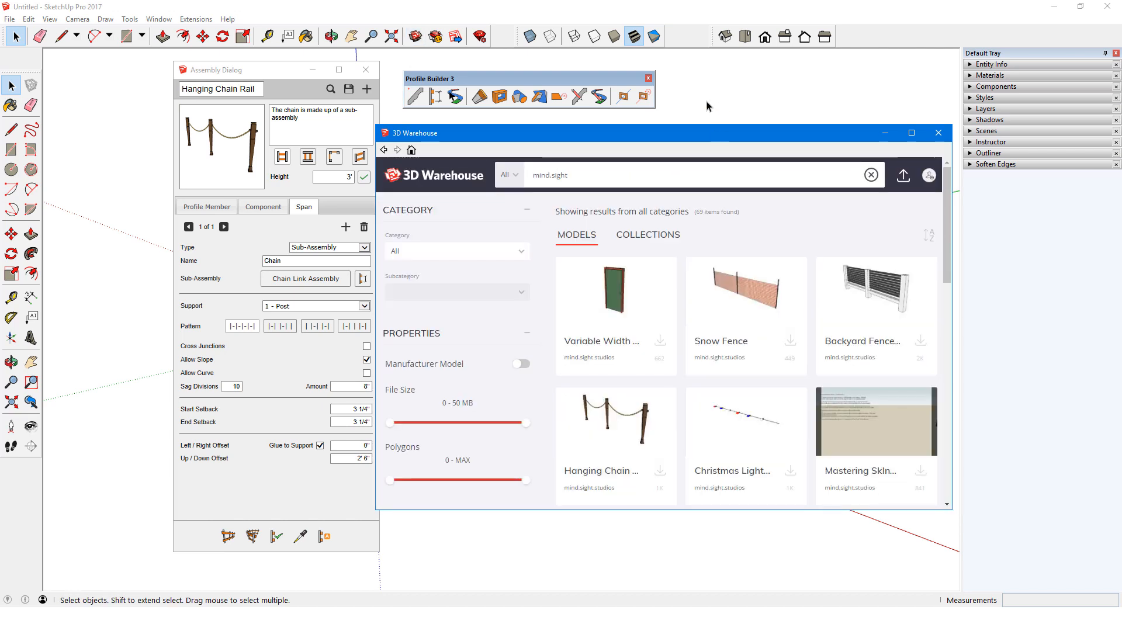
{"action": "left_click", "coordinate": [615, 288]}
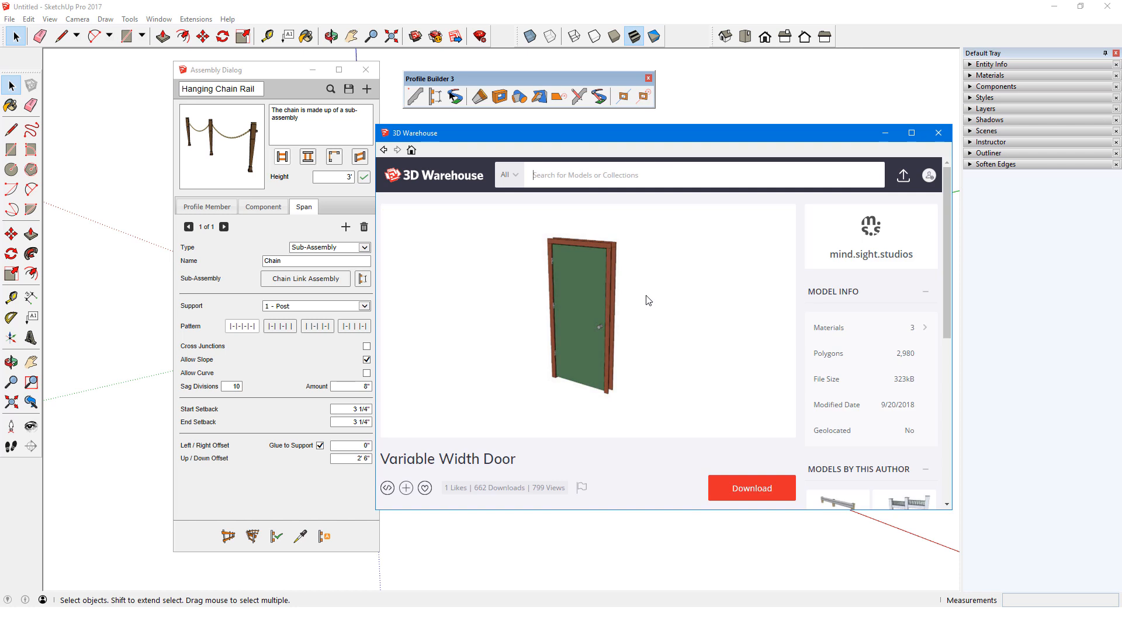
{"action": "mouse_move", "coordinate": [885, 230]}
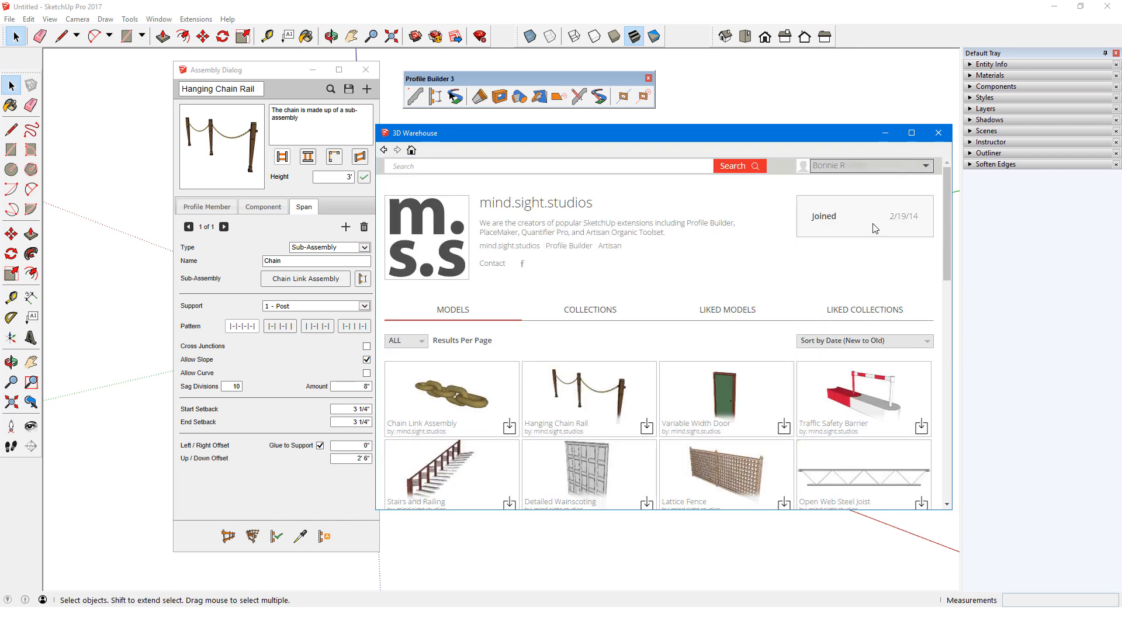
{"action": "left_click", "coordinate": [589, 308]}
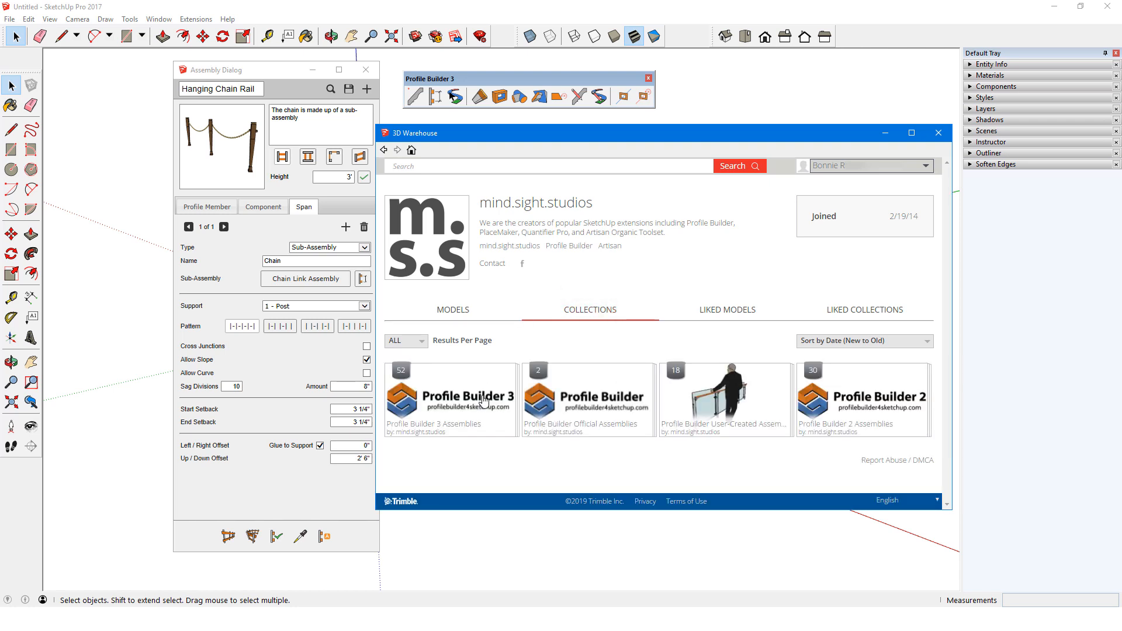
{"action": "mouse_move", "coordinate": [546, 304]}
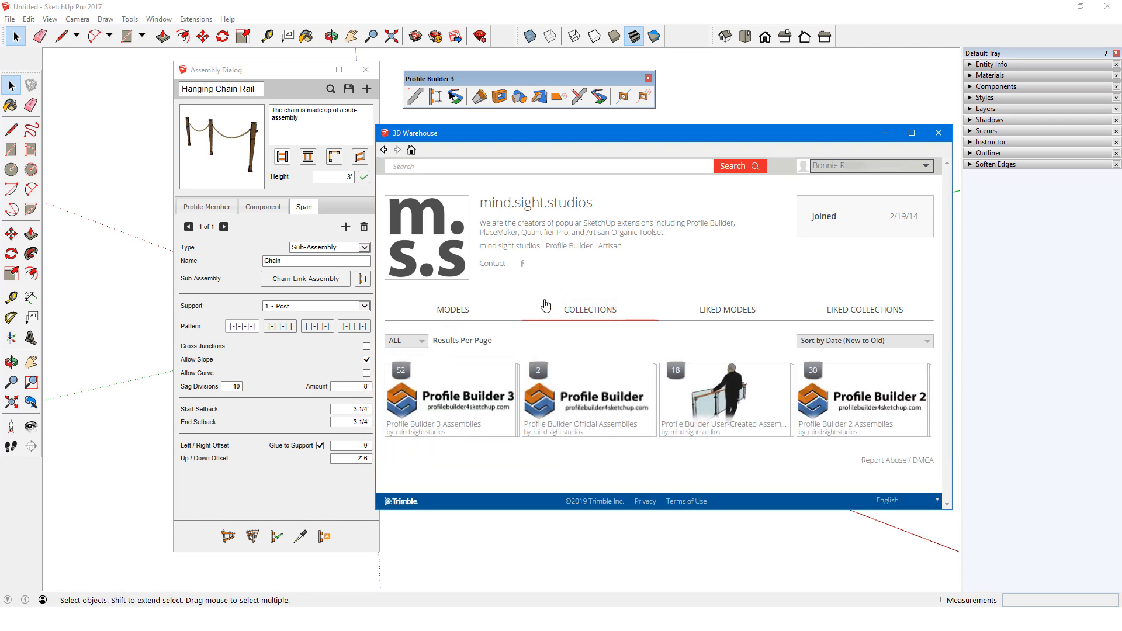
{"action": "left_click", "coordinate": [451, 398]}
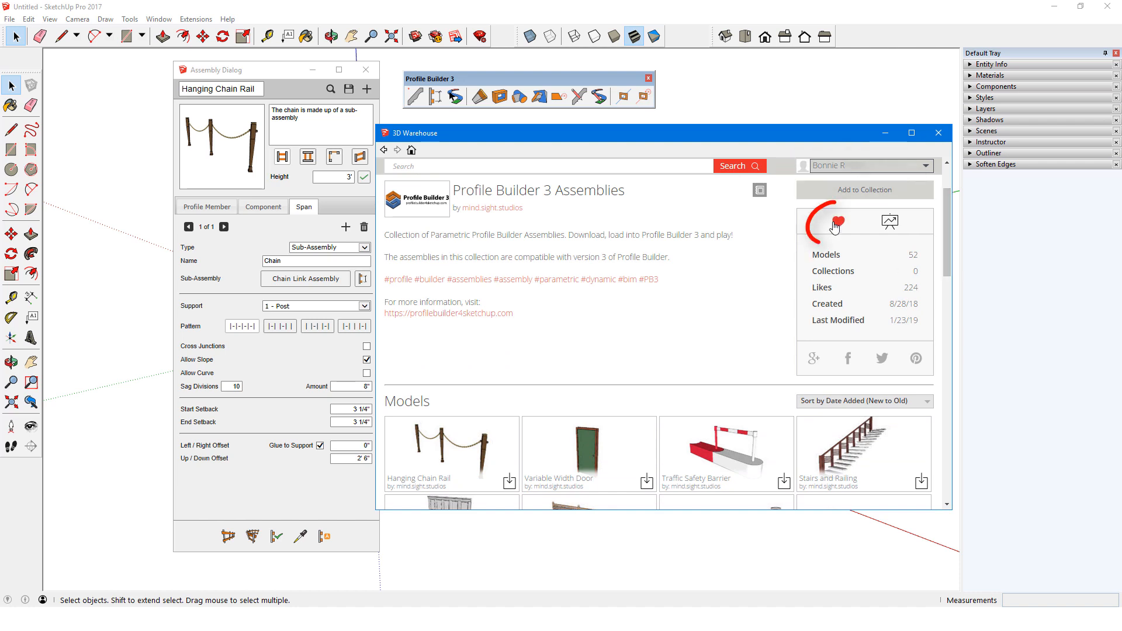
{"action": "left_click", "coordinate": [838, 222]}
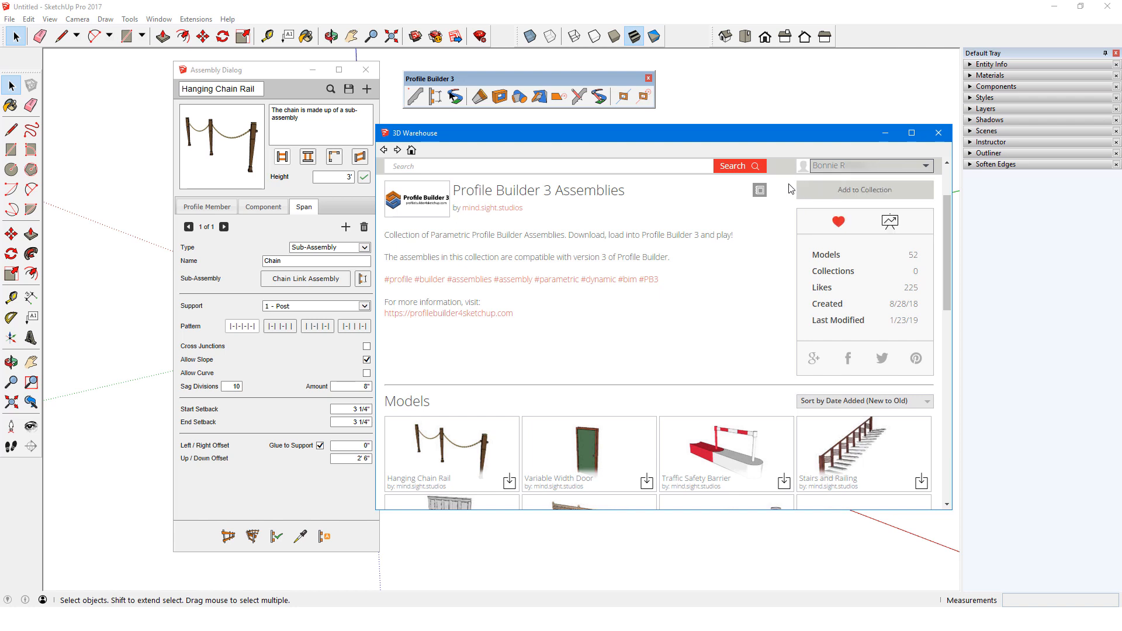
Reopen the collection from My 3D Warehouse > Liked Collections and scroll to the Bleachers assembly.
{"action": "left_click", "coordinate": [928, 165]}
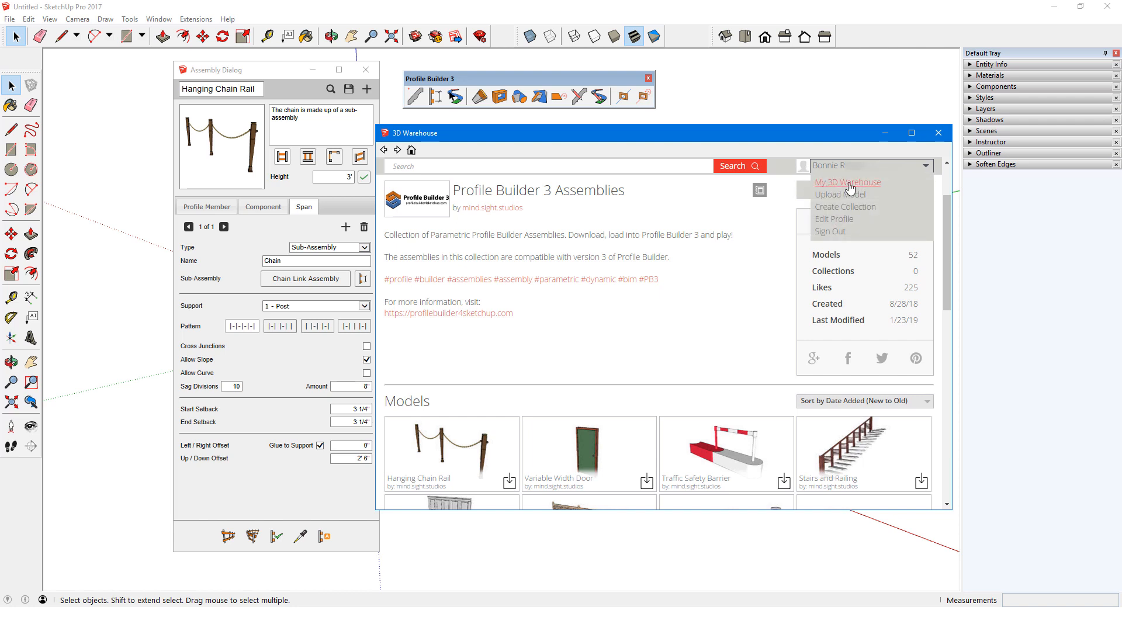
{"action": "left_click", "coordinate": [848, 183]}
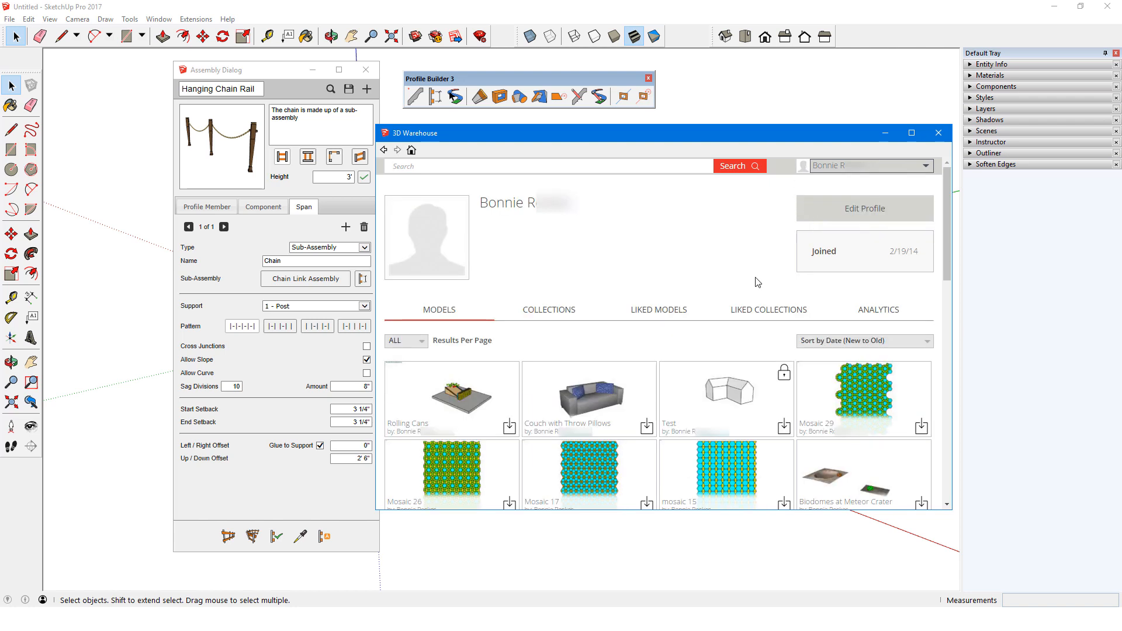
{"action": "left_click", "coordinate": [769, 309]}
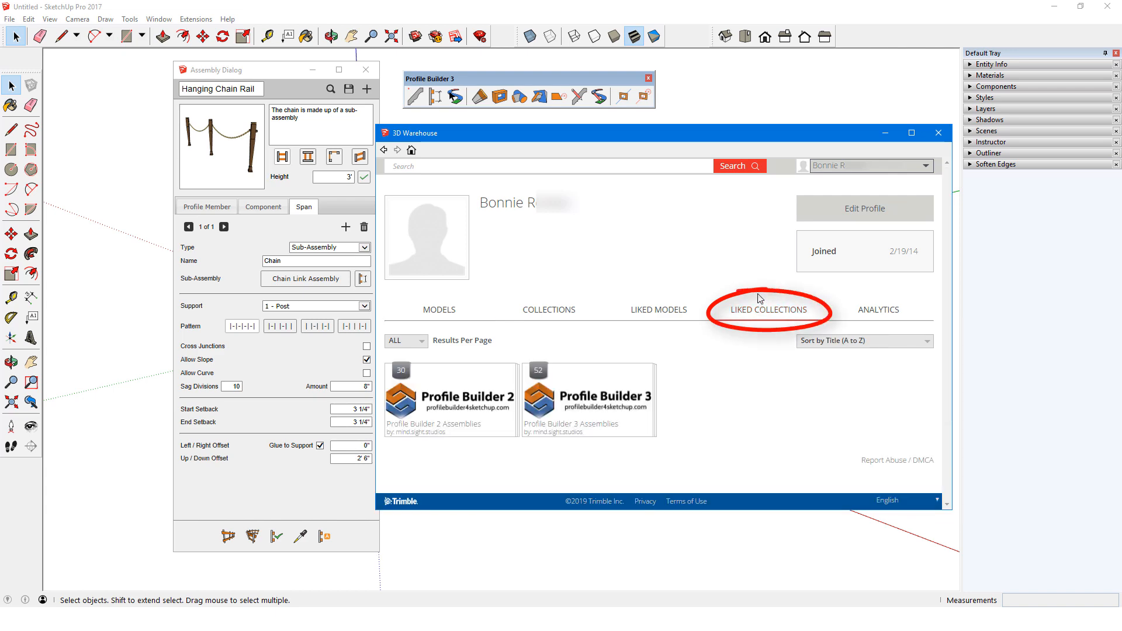
{"action": "left_click", "coordinate": [588, 400]}
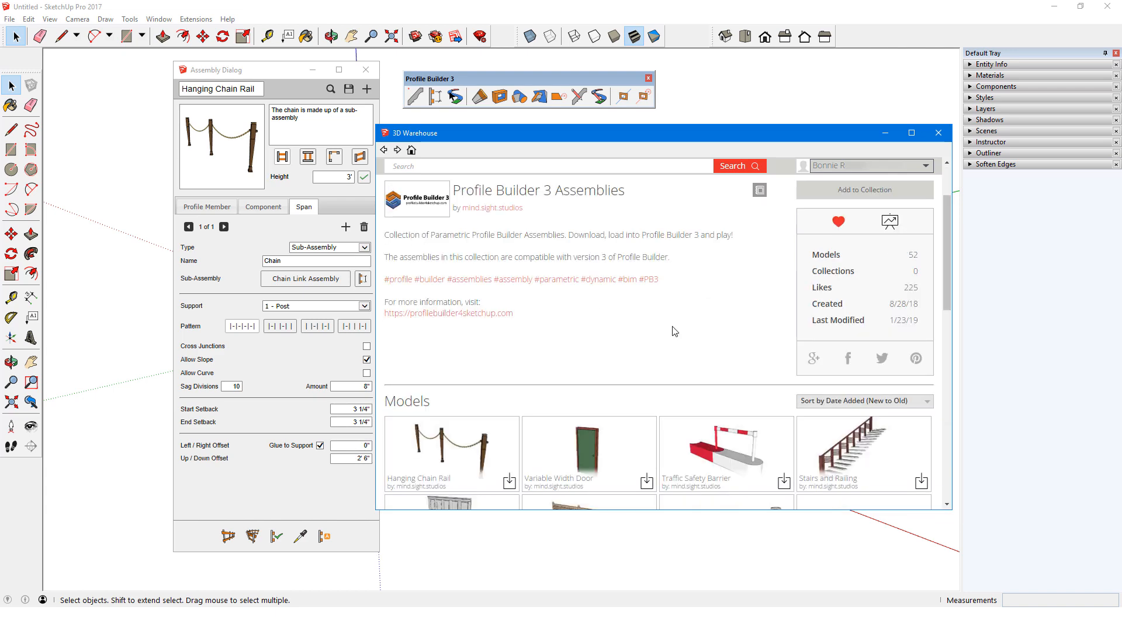
{"action": "scroll", "scroll_direction": "down", "scroll_amount": 3}
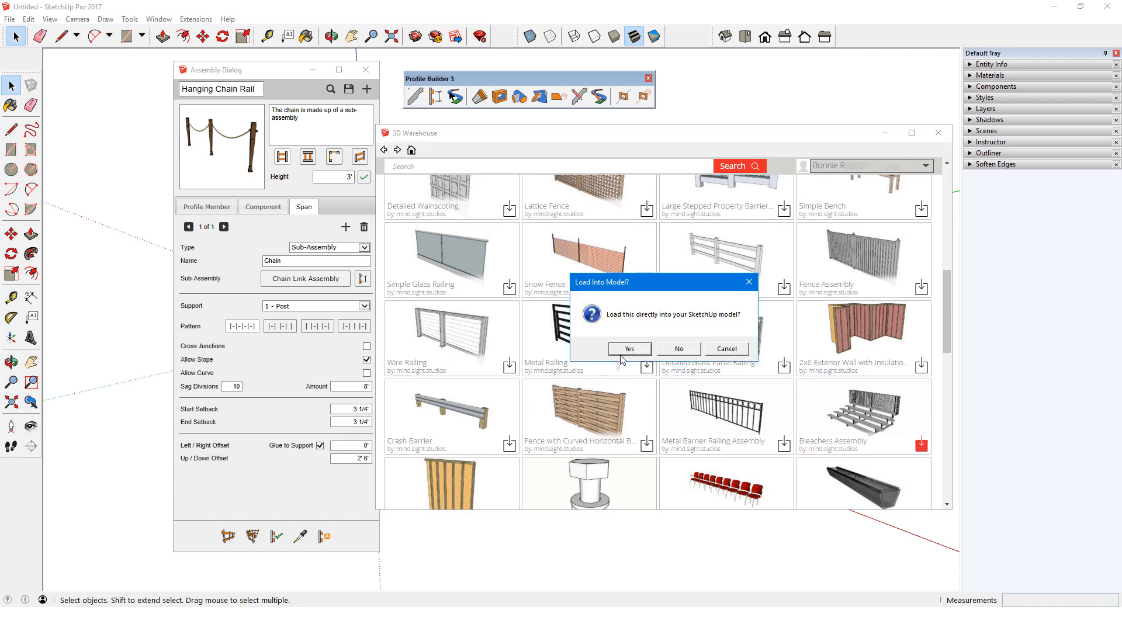
Load the Bleachers Assembly into the model and pick up its settings with Get Assembly Attributes.
{"action": "left_click", "coordinate": [629, 349]}
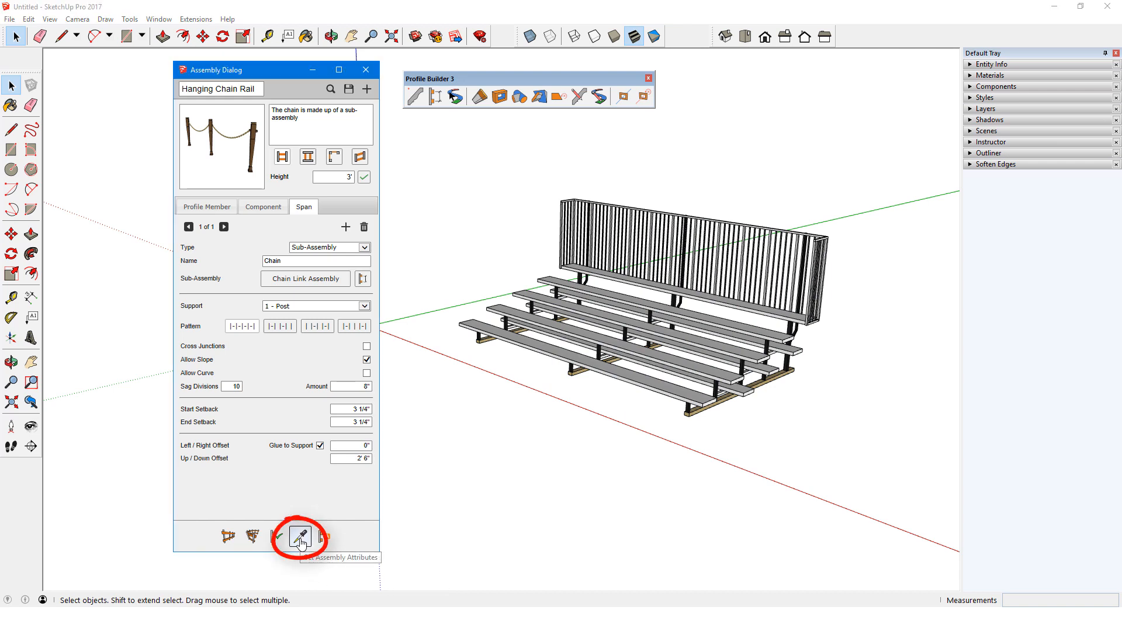
{"action": "left_click", "coordinate": [299, 536]}
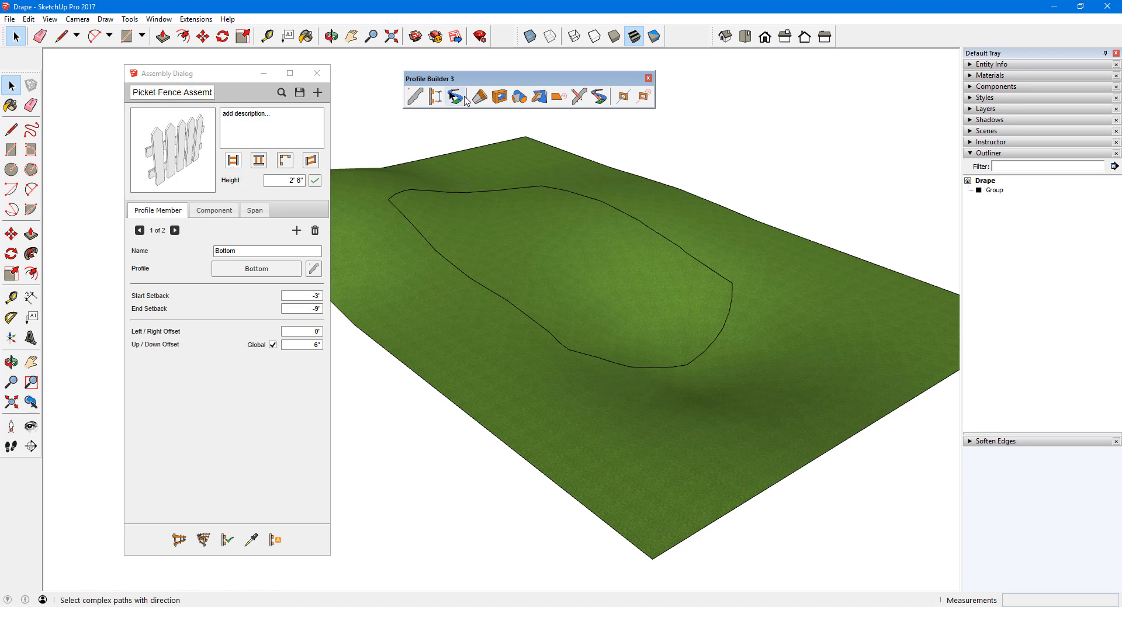
Pick the closed curve with Path Select and build the Picket Fence Assembly along it over the terrain.
{"action": "left_click", "coordinate": [429, 195]}
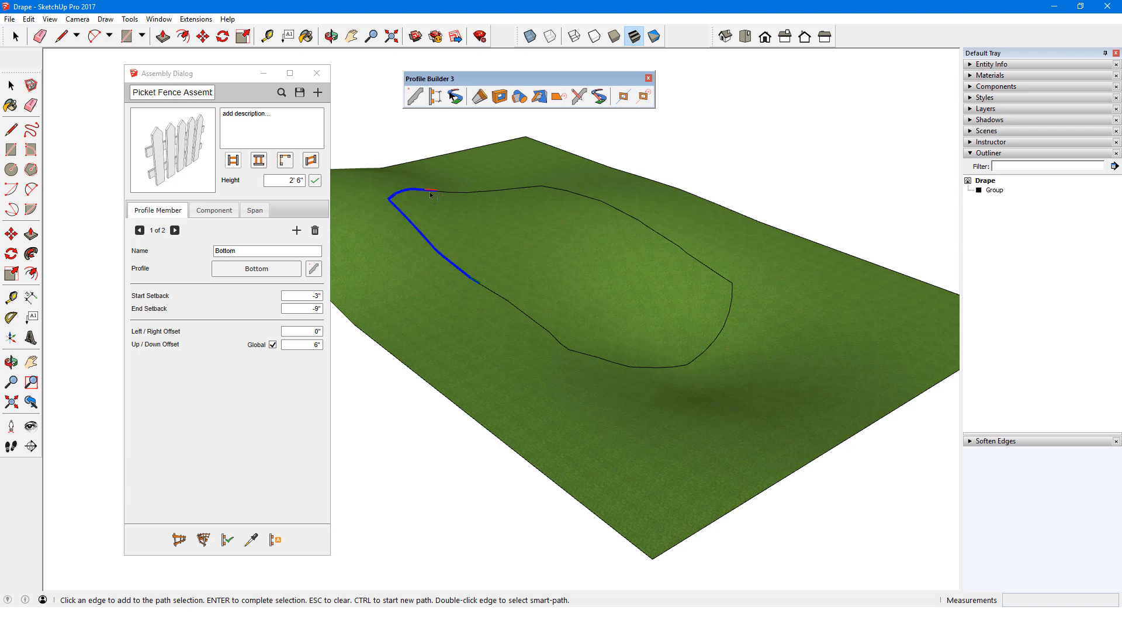
{"action": "left_click", "coordinate": [619, 369]}
{"action": "type", "text": "2"}
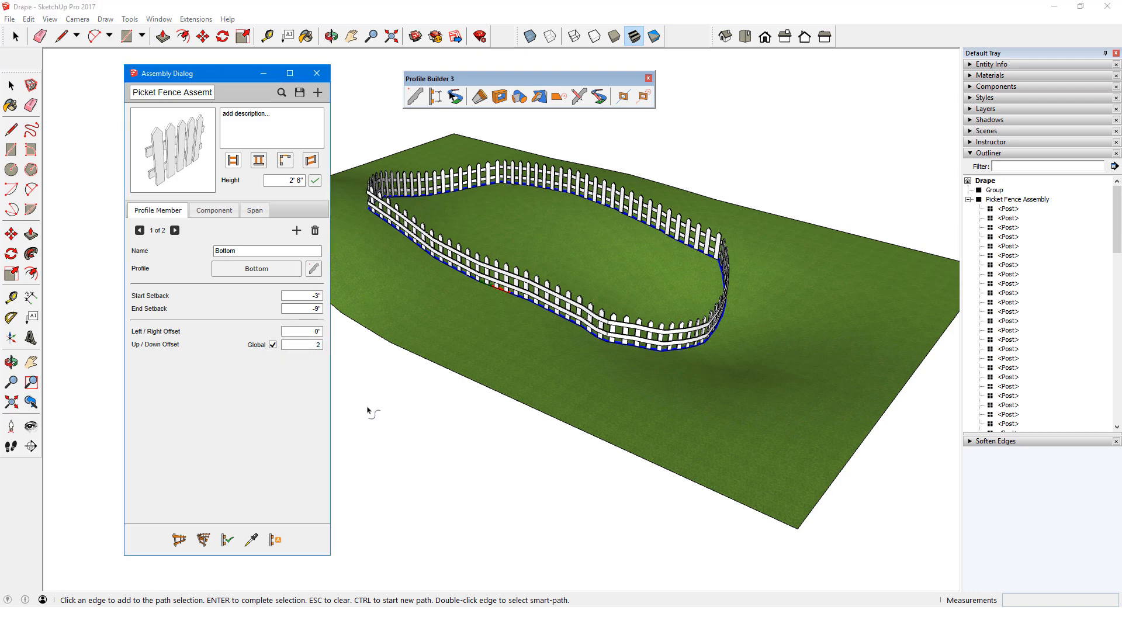
{"action": "mouse_move", "coordinate": [448, 408]}
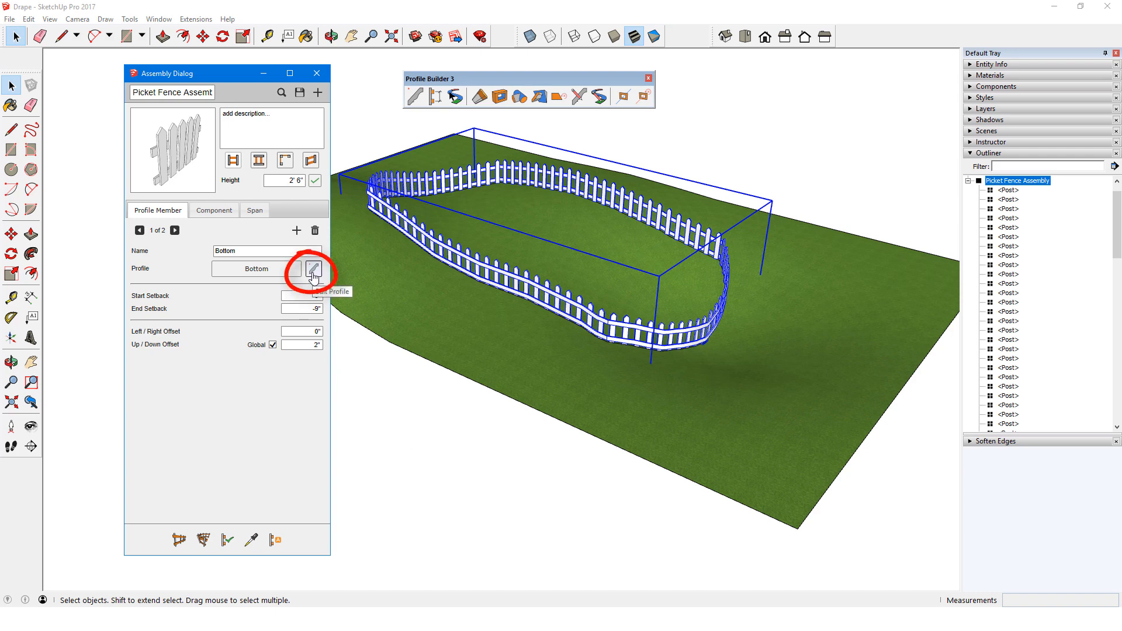
Give the Profile Bottom rail a gray material, then move through the top rail to the post component.
{"action": "left_click", "coordinate": [313, 273]}
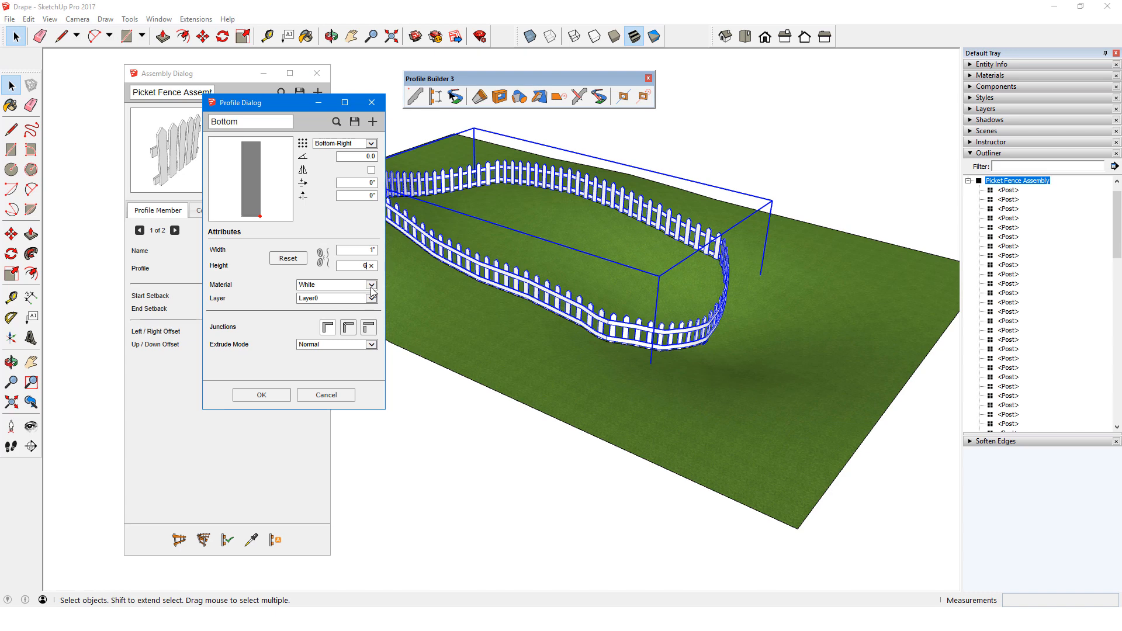
{"action": "left_click", "coordinate": [371, 284]}
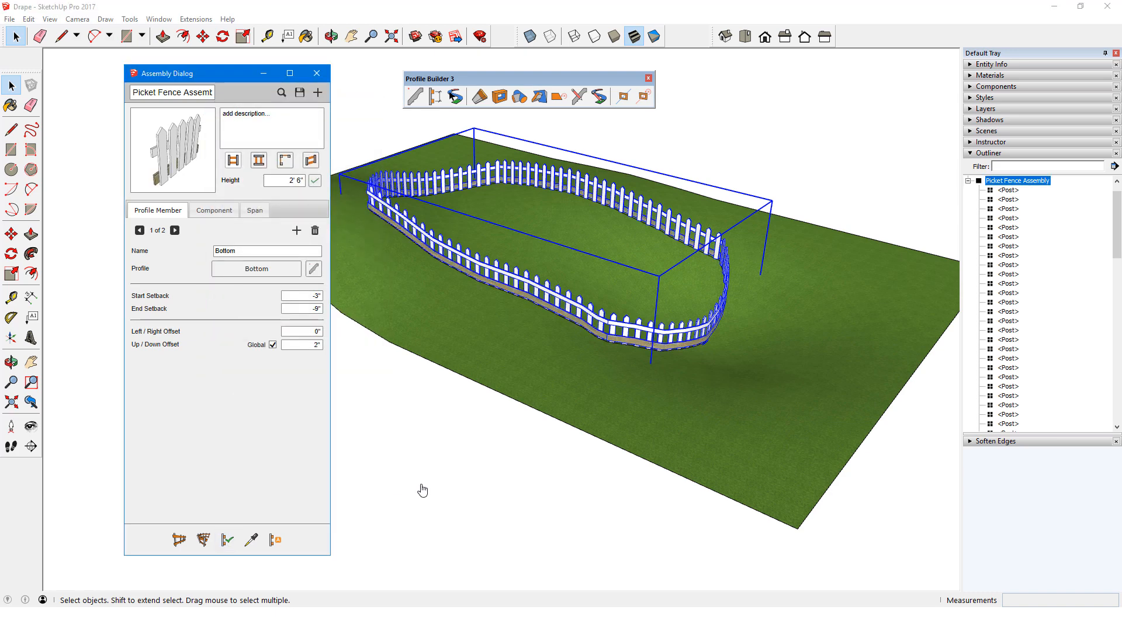
{"action": "left_click", "coordinate": [340, 284]}
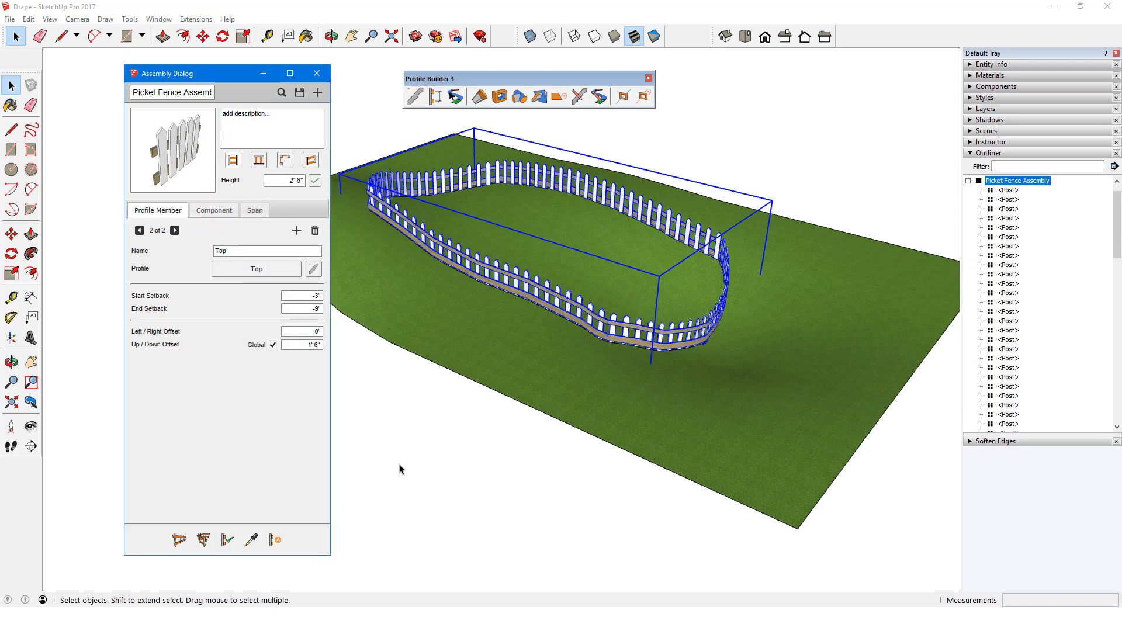
{"action": "mouse_move", "coordinate": [230, 236]}
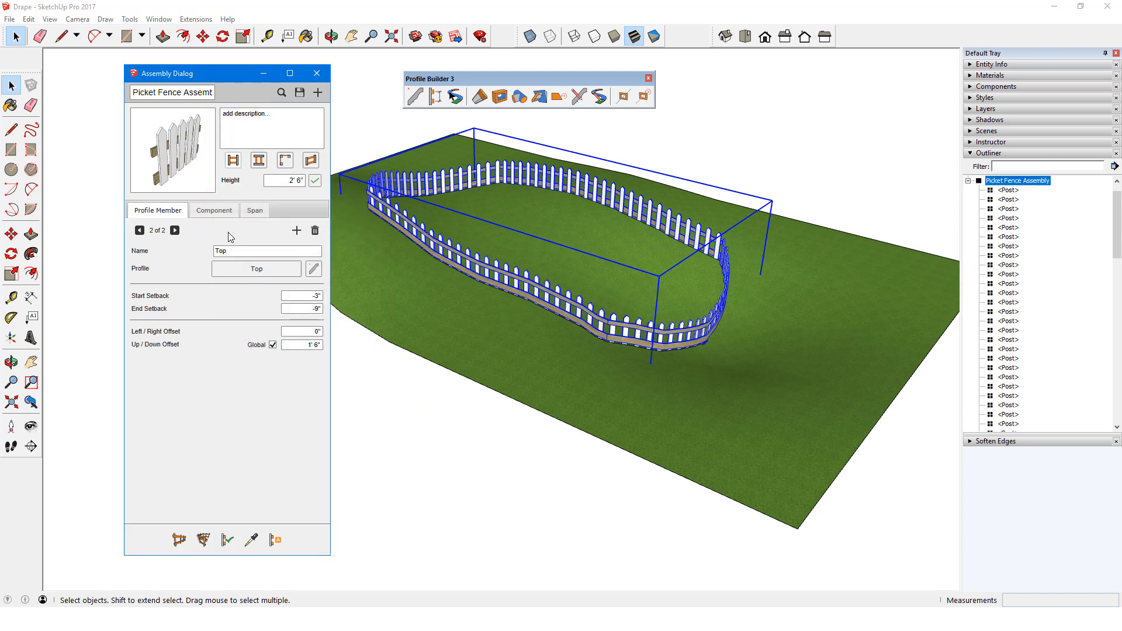
{"action": "left_click", "coordinate": [212, 209]}
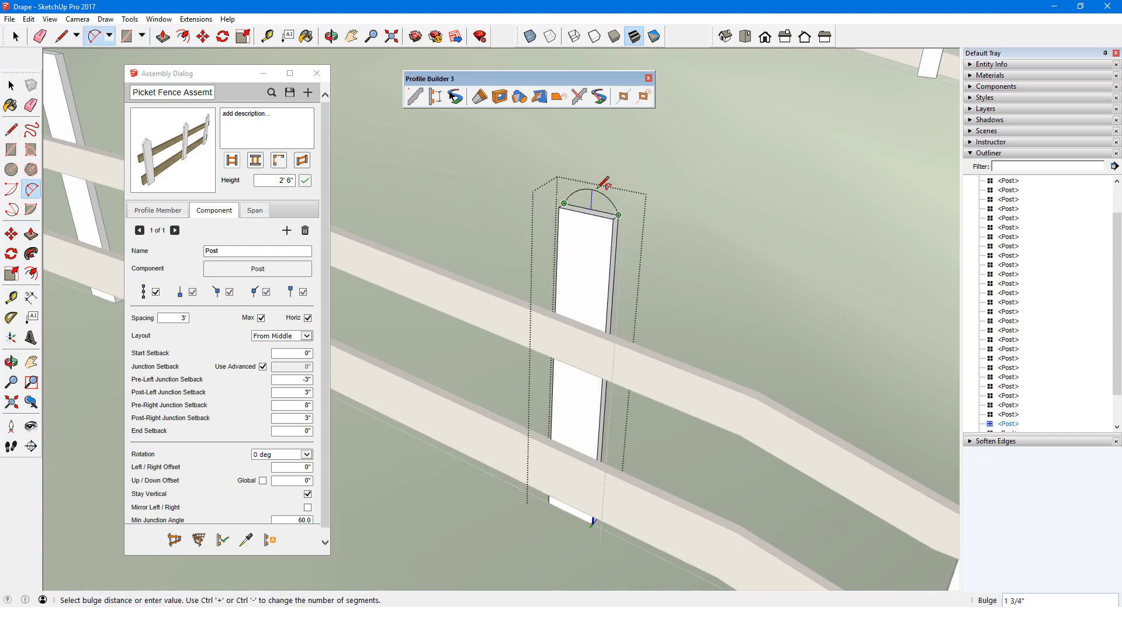
Arch the post top with a 2-point arc and paint the posts with Wood Bamboo.
{"action": "left_click", "coordinate": [990, 75]}
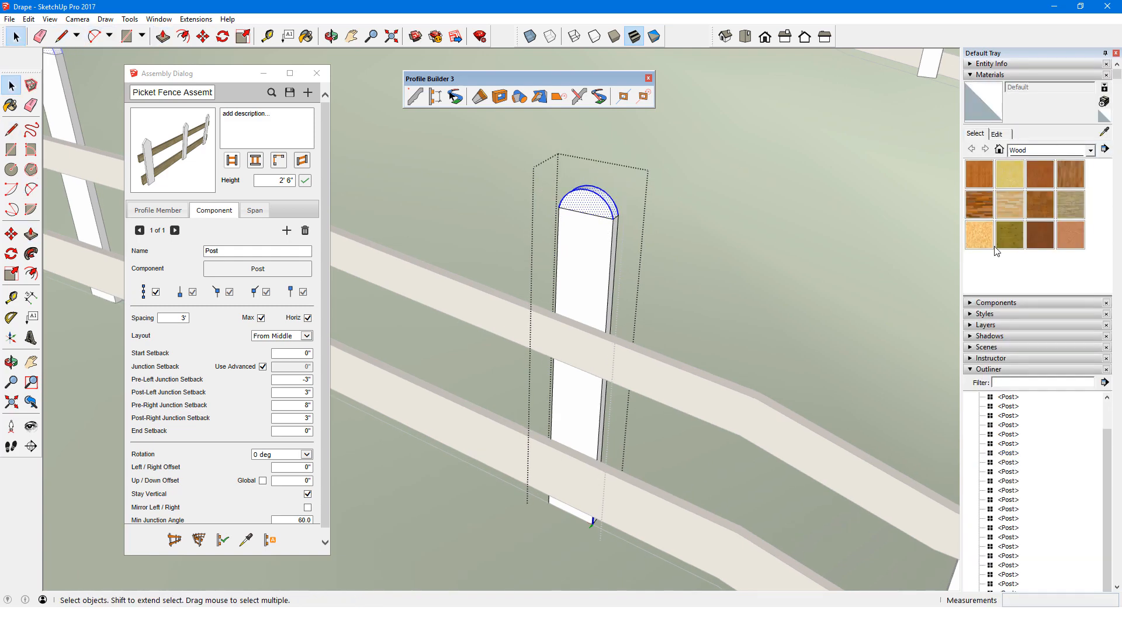
{"action": "left_click", "coordinate": [978, 203]}
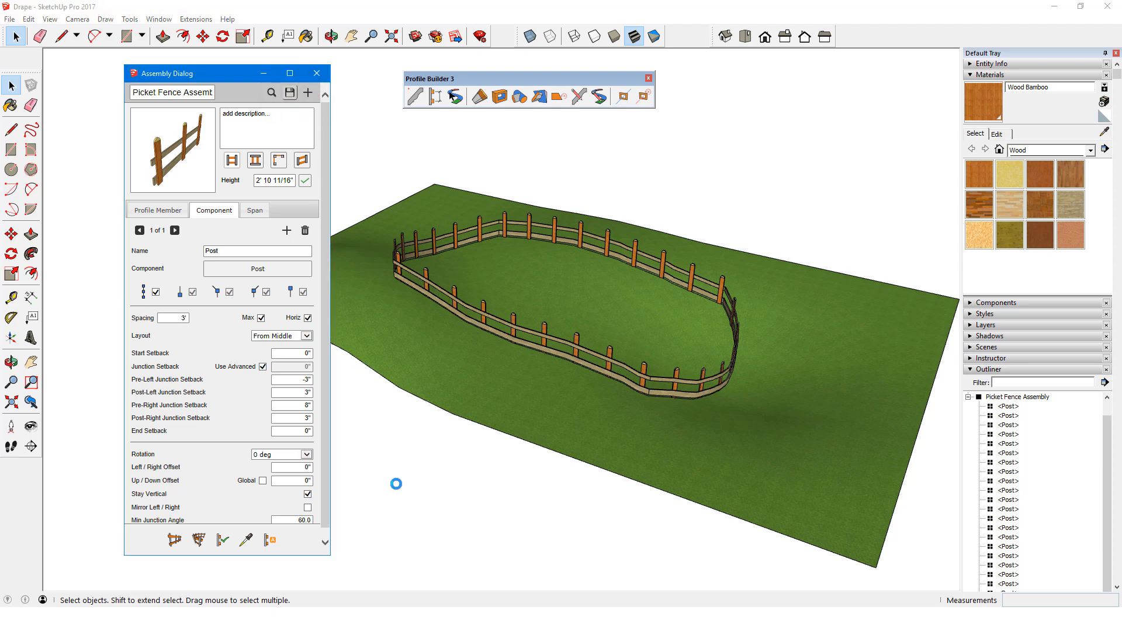
{"action": "left_click", "coordinate": [289, 92]}
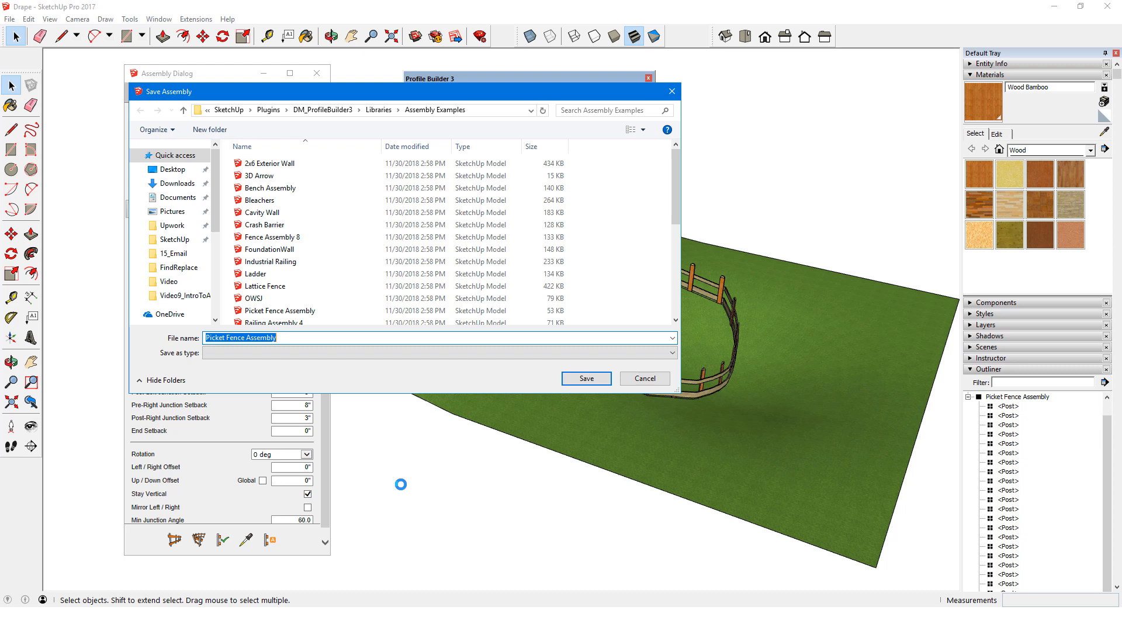
Save the assembly to Documents under the name Picket Fence Assembly.
{"action": "left_click", "coordinate": [179, 197]}
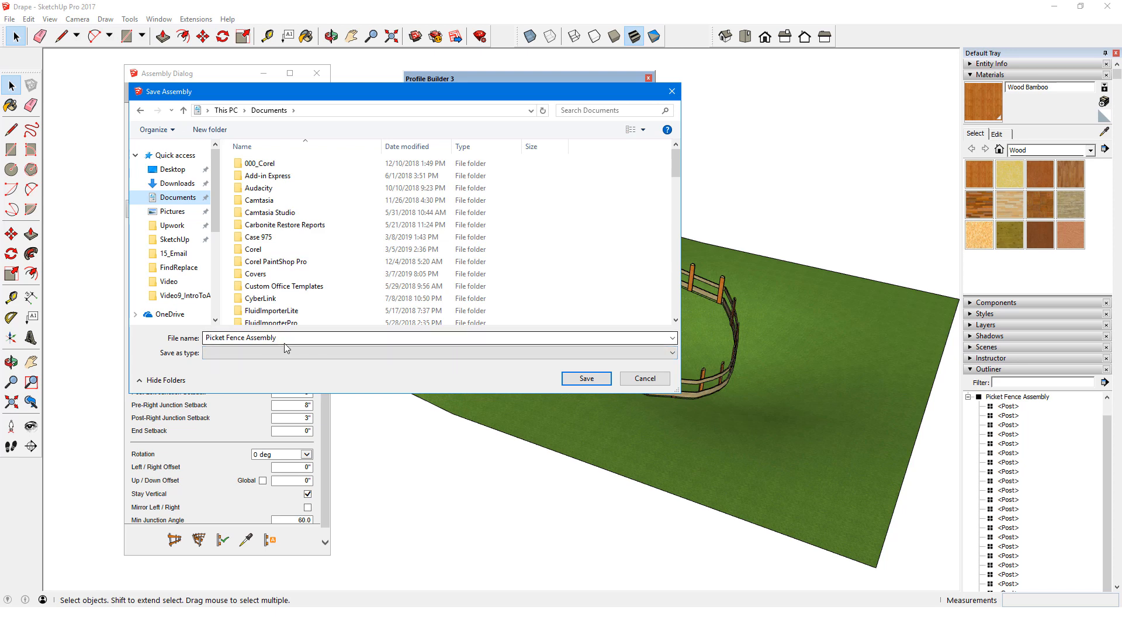
{"action": "left_click", "coordinate": [585, 379]}
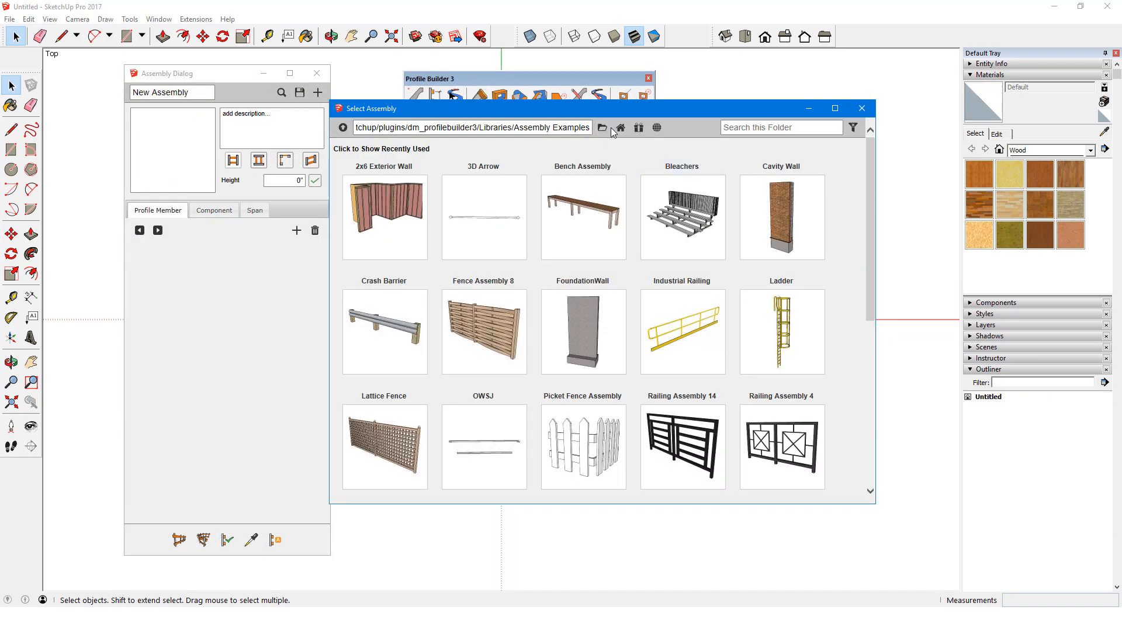
Load the saved Picket Fence Assembly and build it along the angled path edges.
{"action": "double_click", "coordinate": [582, 441]}
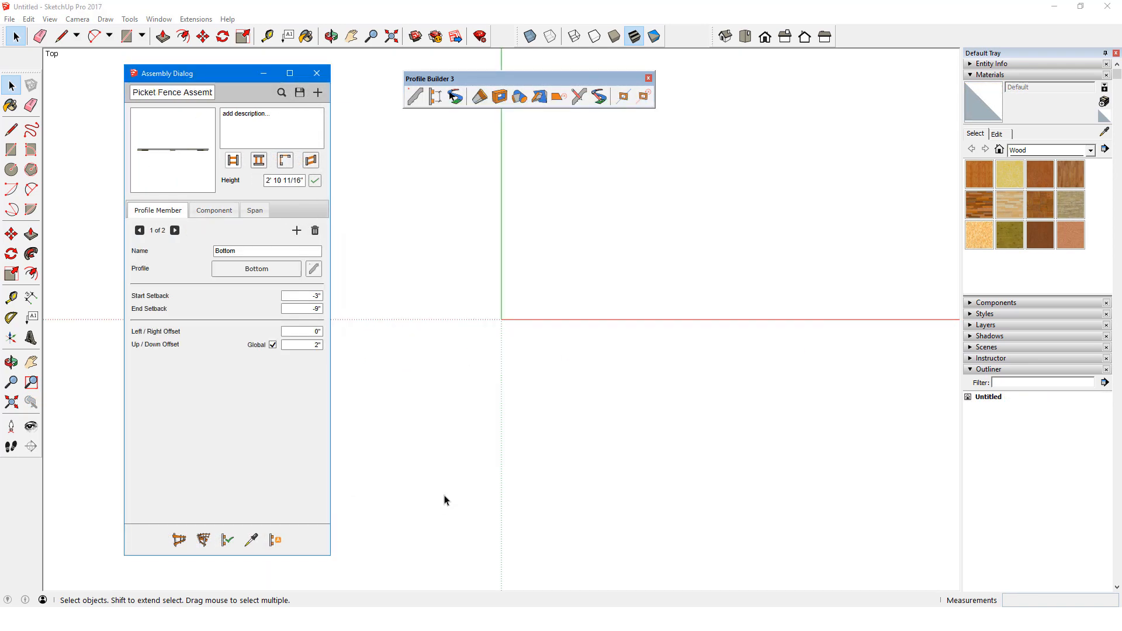
{"action": "left_click", "coordinate": [501, 318]}
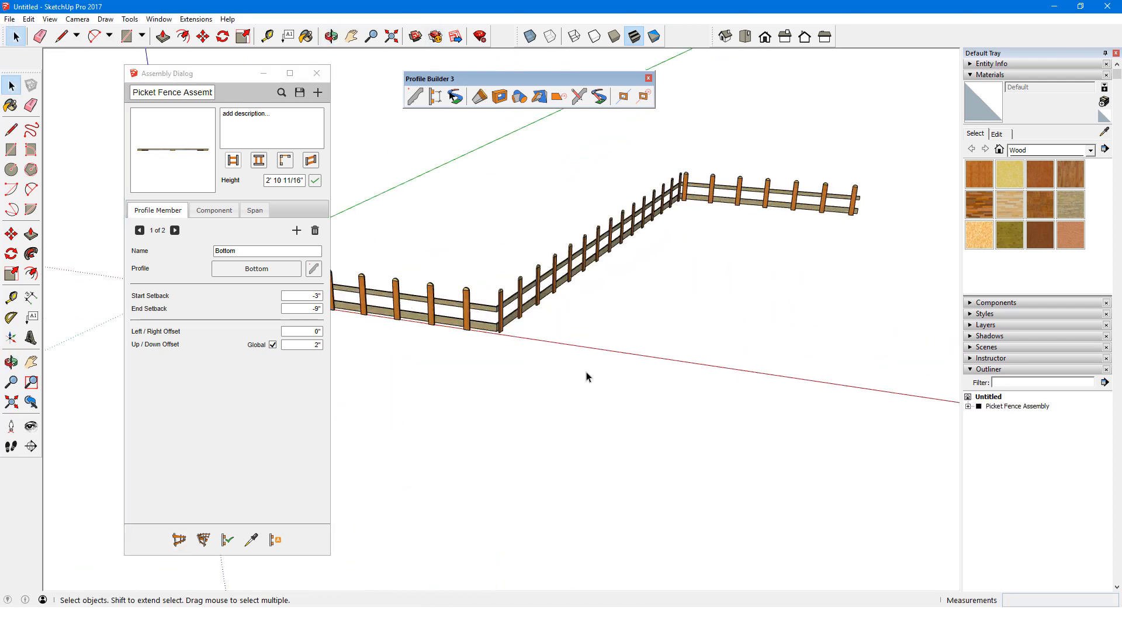
{"action": "mouse_move", "coordinate": [592, 432]}
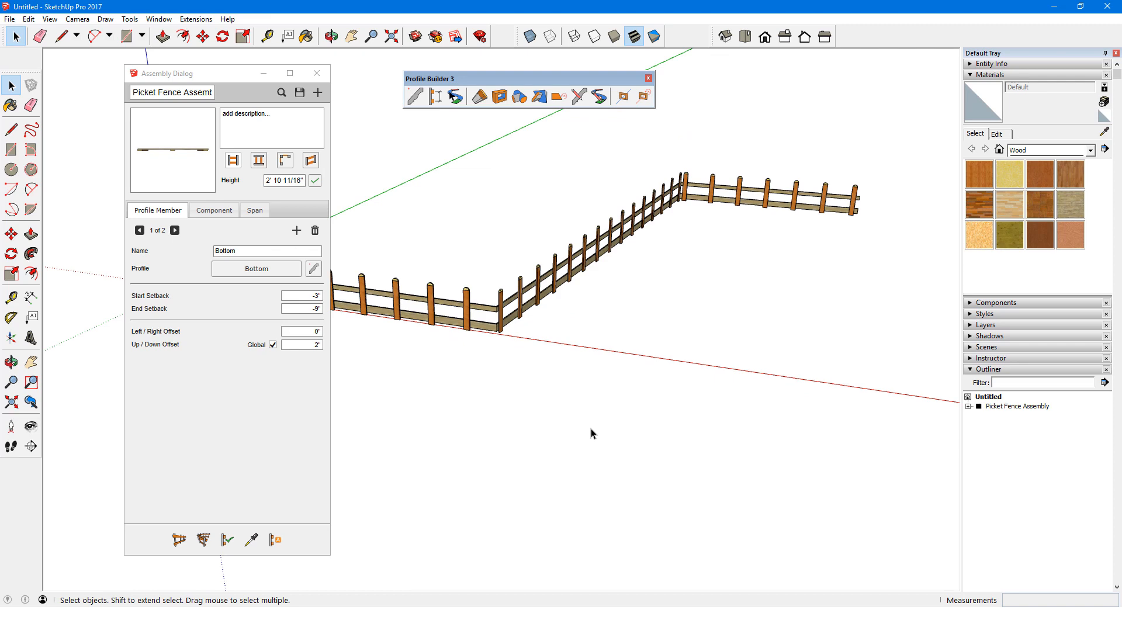